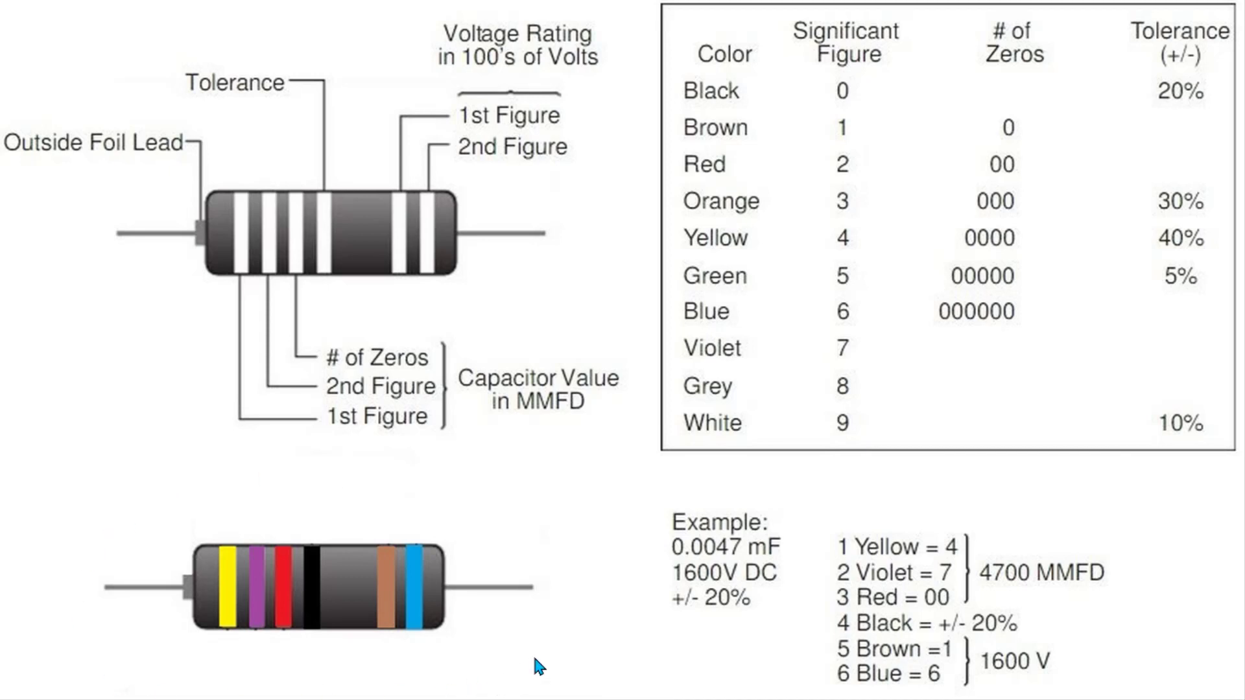
mouse_move(280, 647)
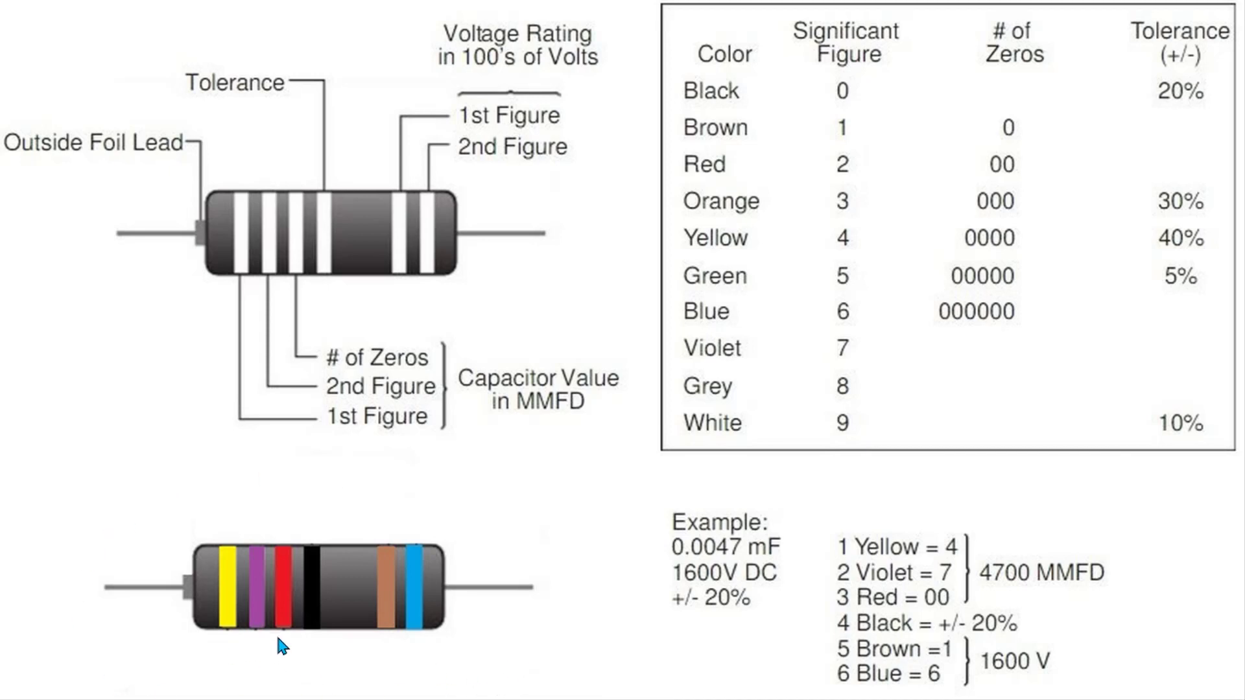
mouse_move(476, 659)
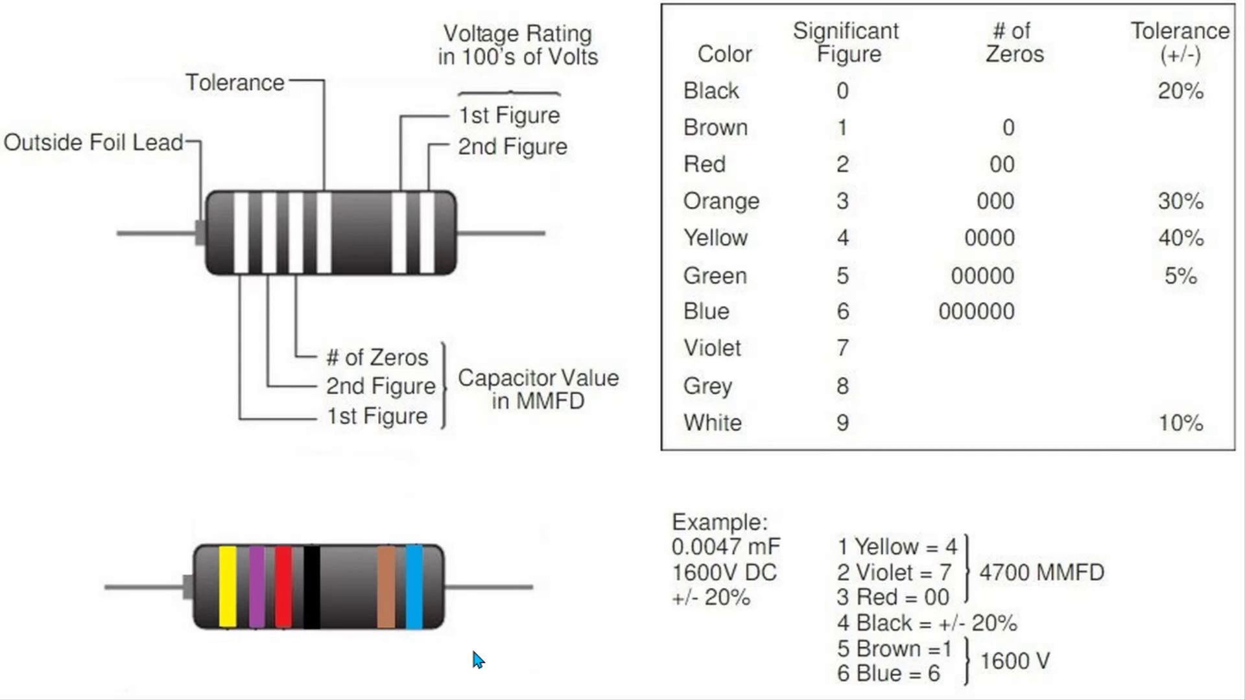
mouse_move(399, 653)
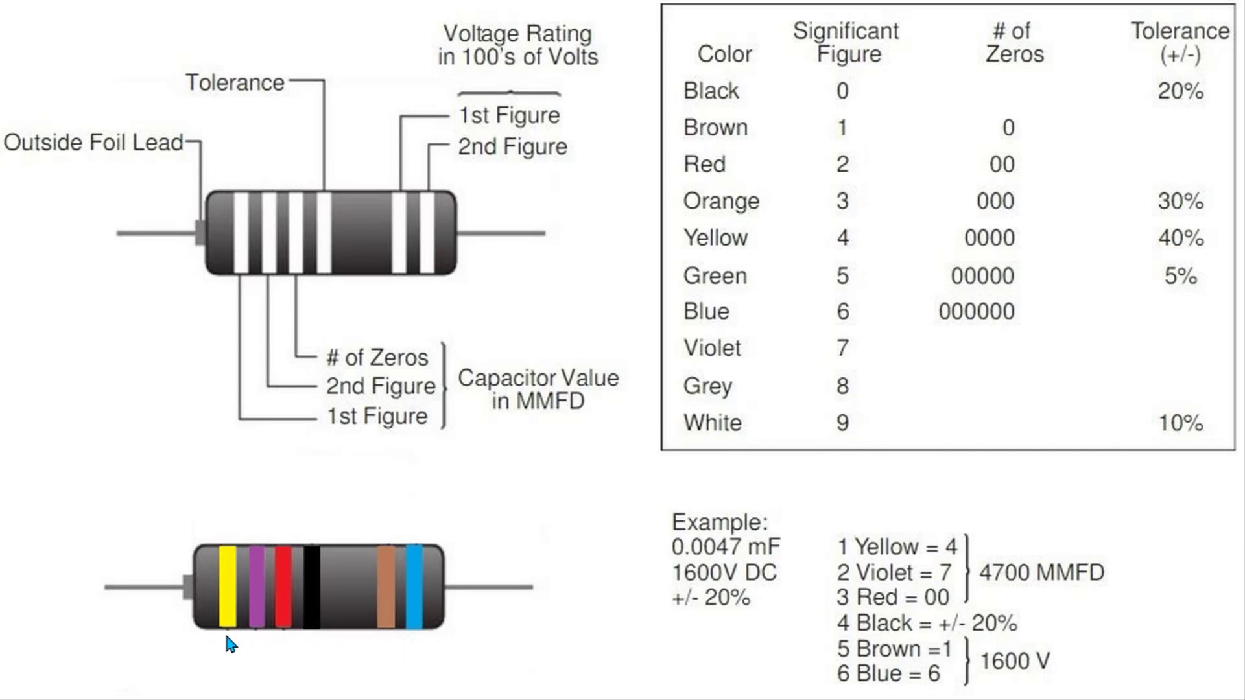
mouse_move(264, 644)
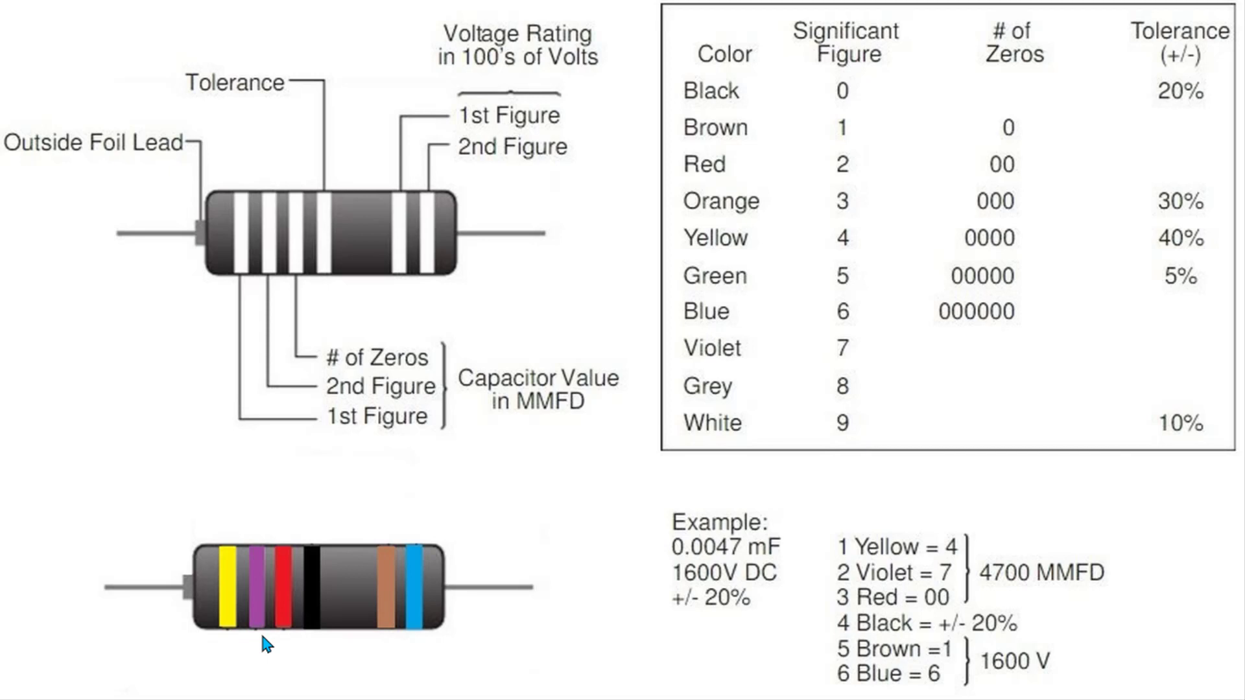
mouse_move(316, 643)
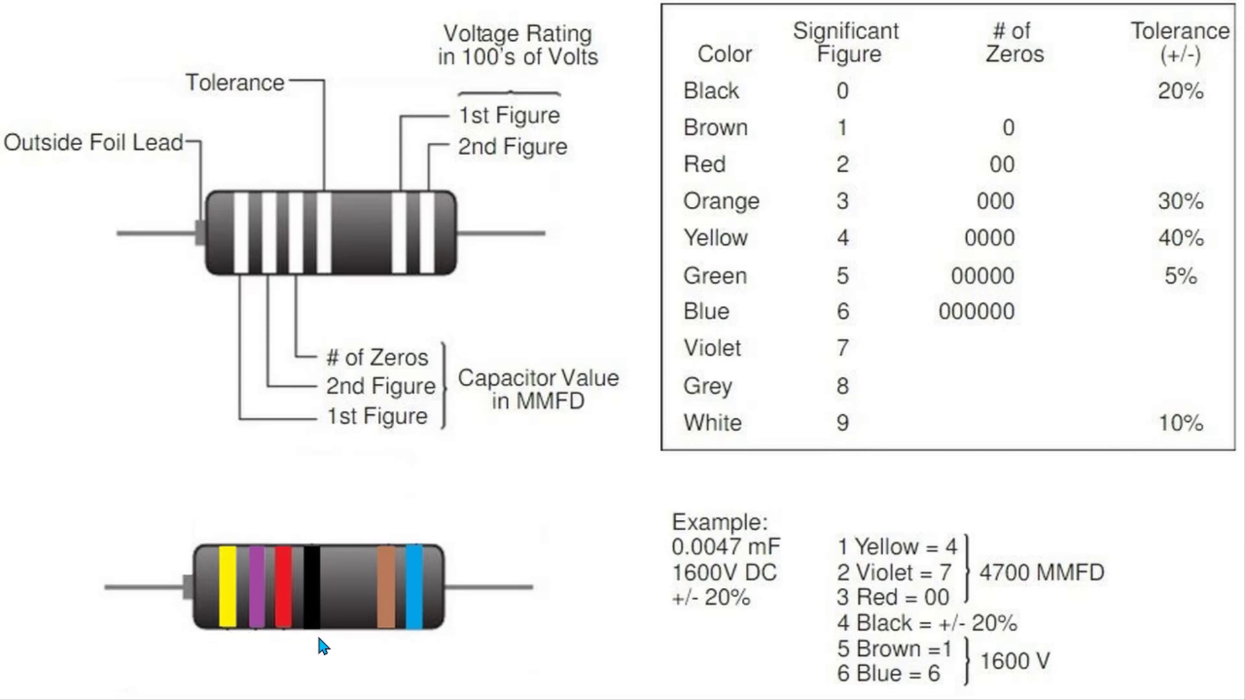
mouse_move(387, 644)
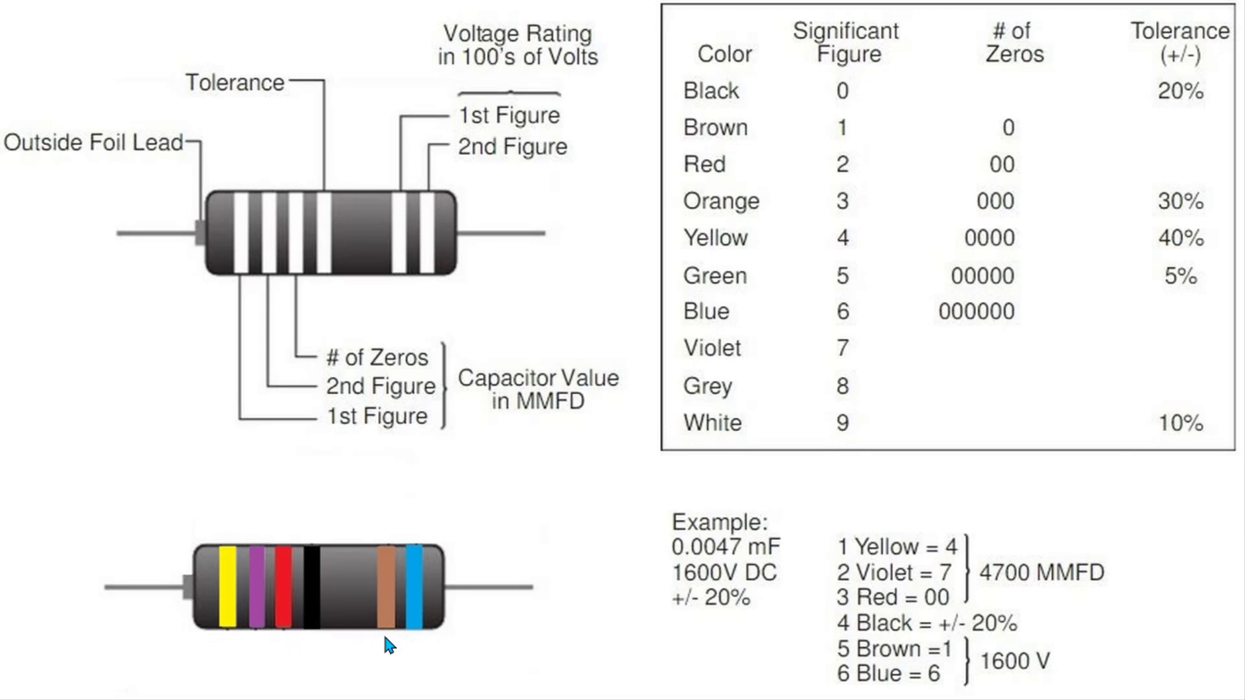
mouse_move(403, 644)
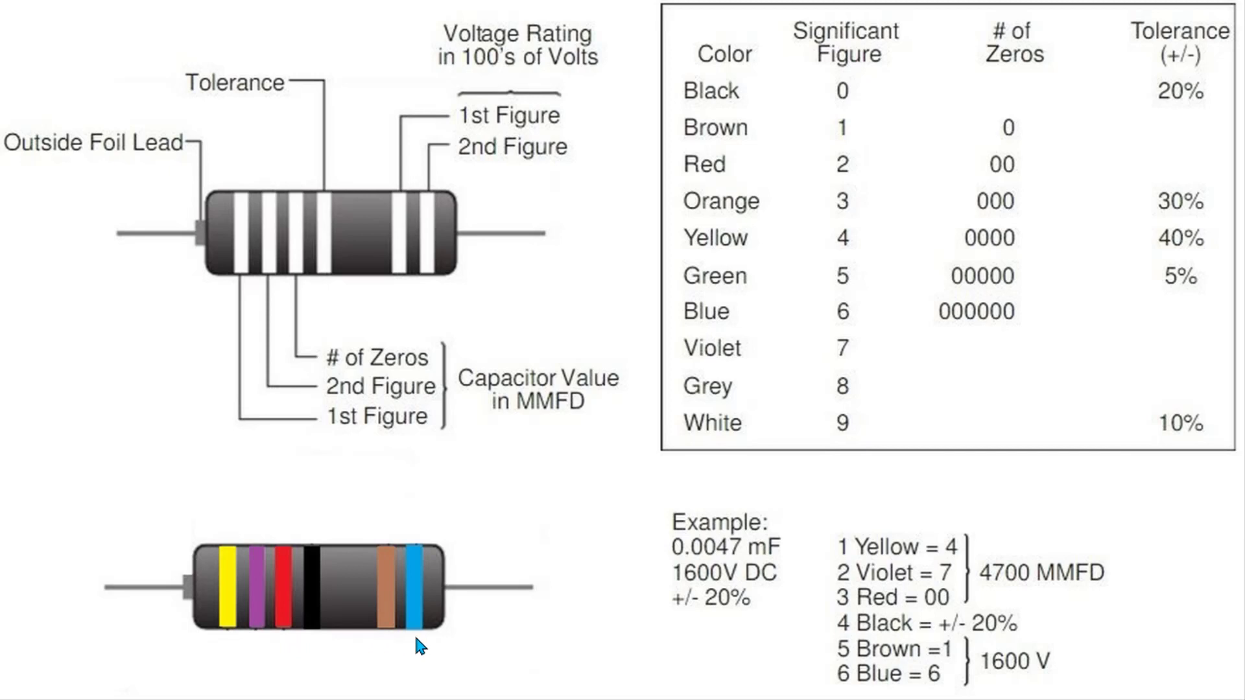
mouse_move(224, 638)
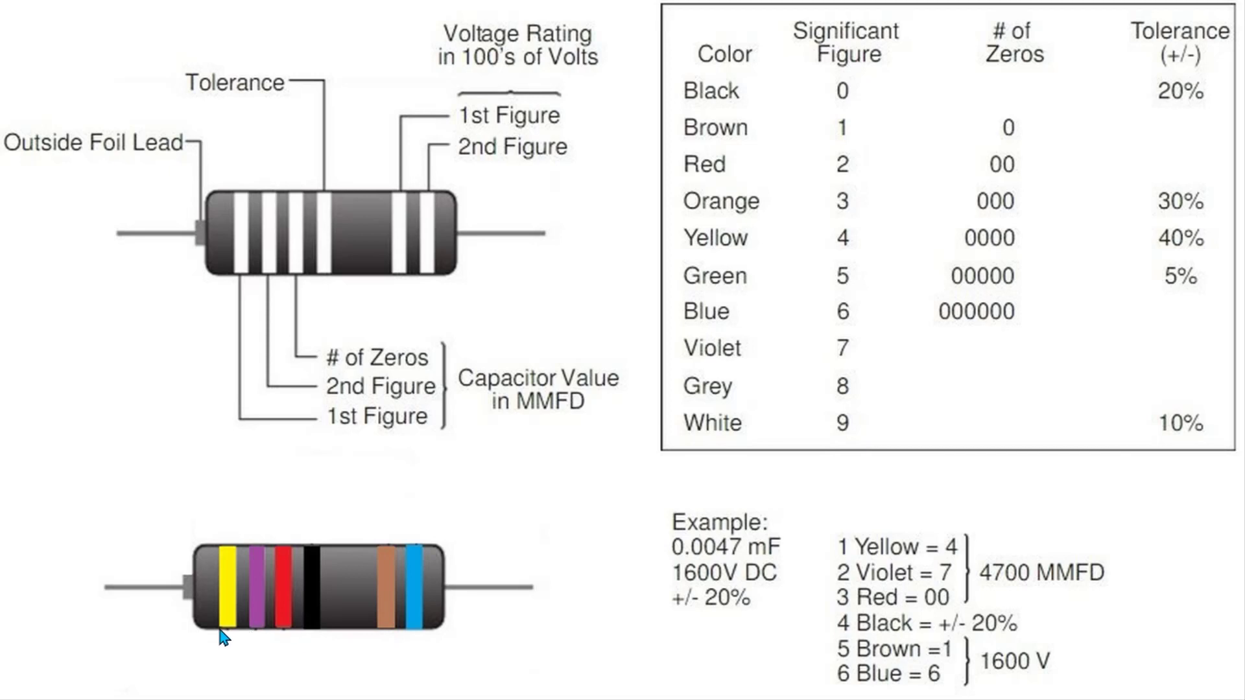
mouse_move(79, 163)
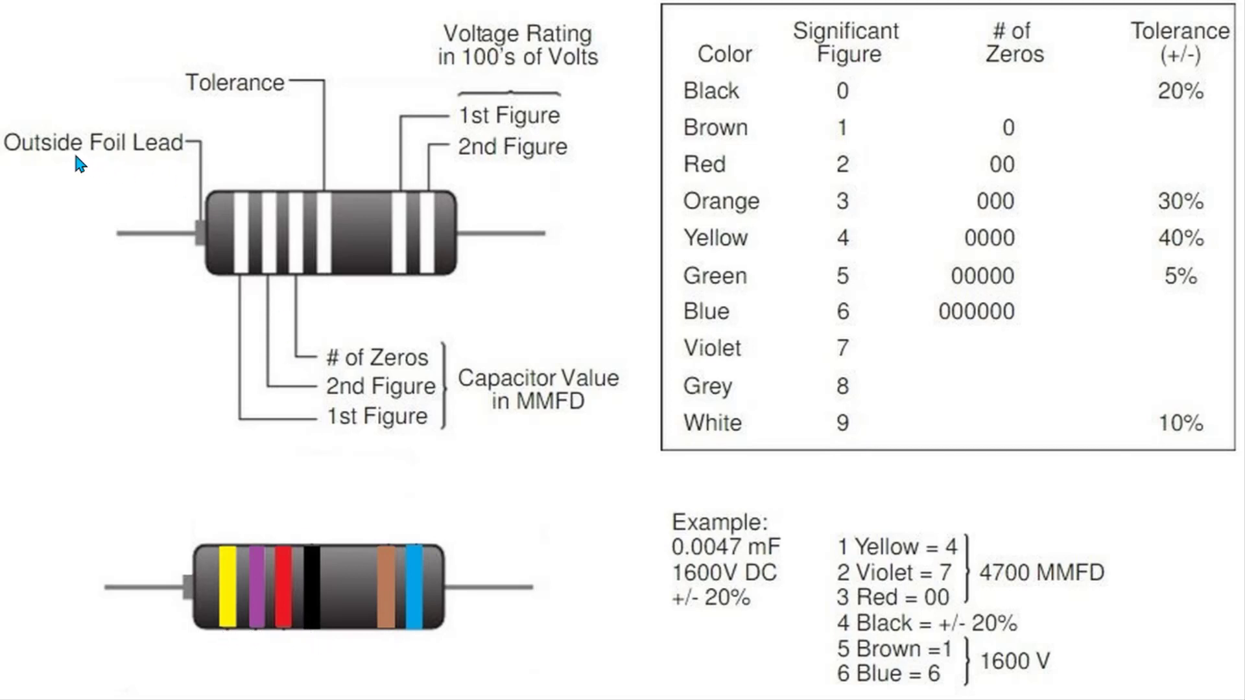
mouse_move(44, 168)
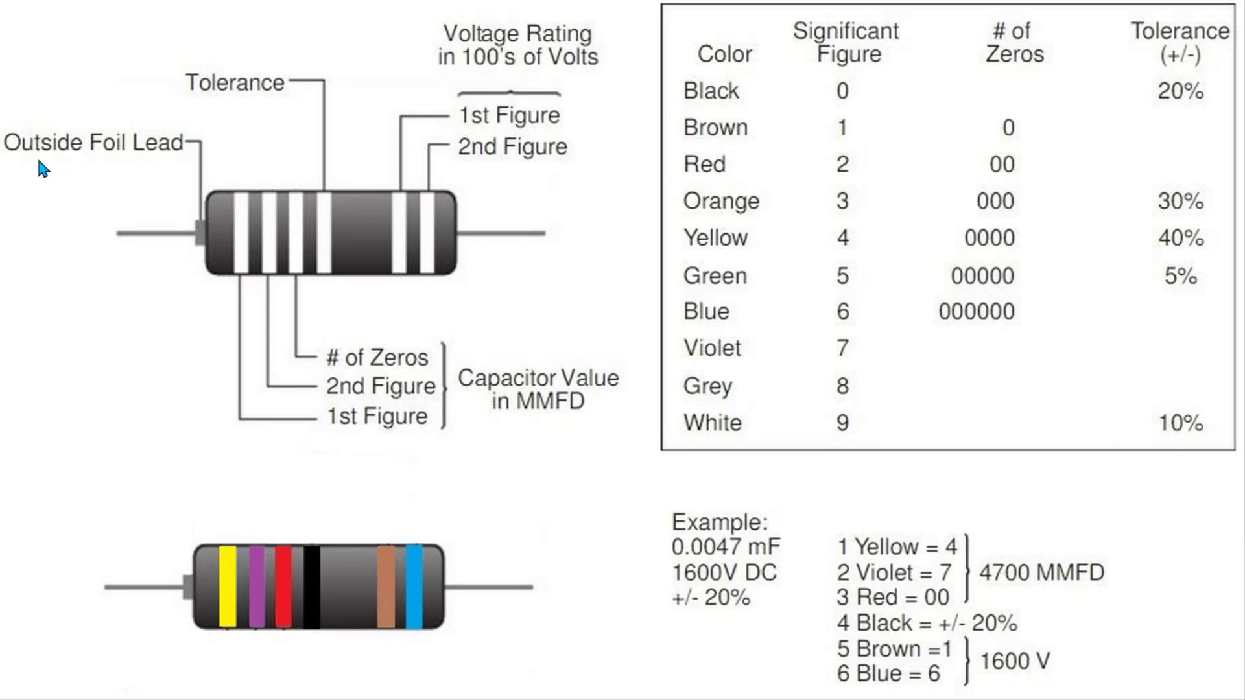
mouse_move(352, 292)
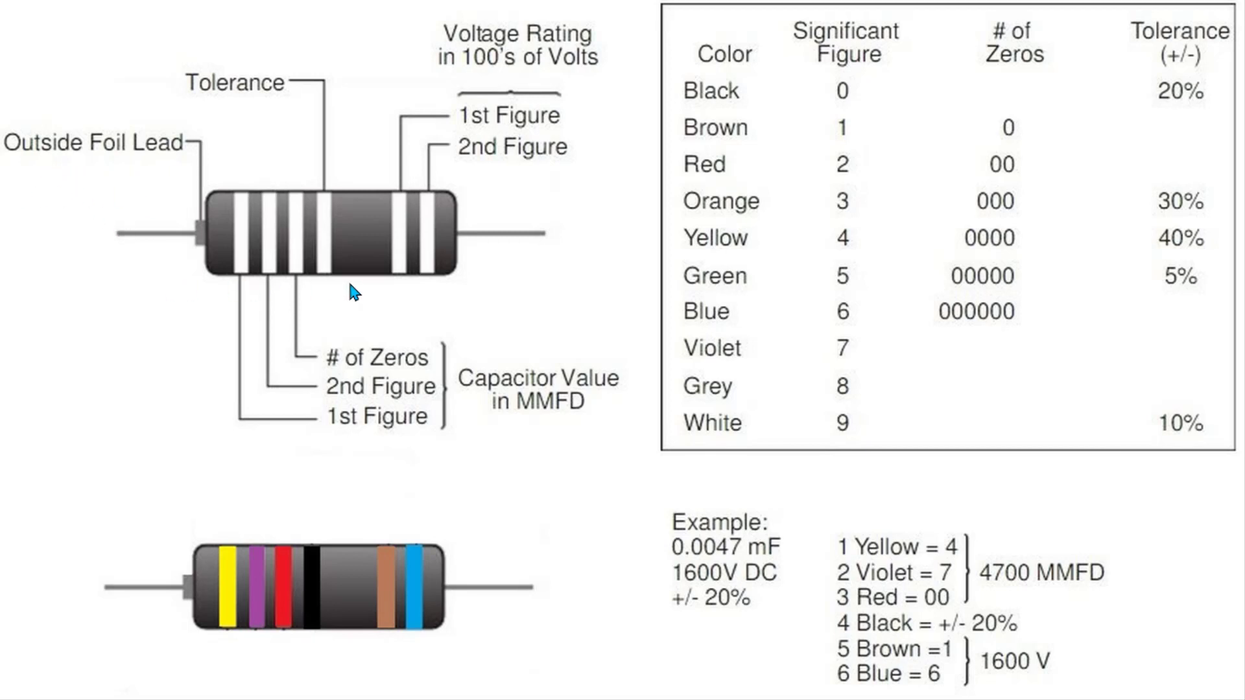
mouse_move(122, 168)
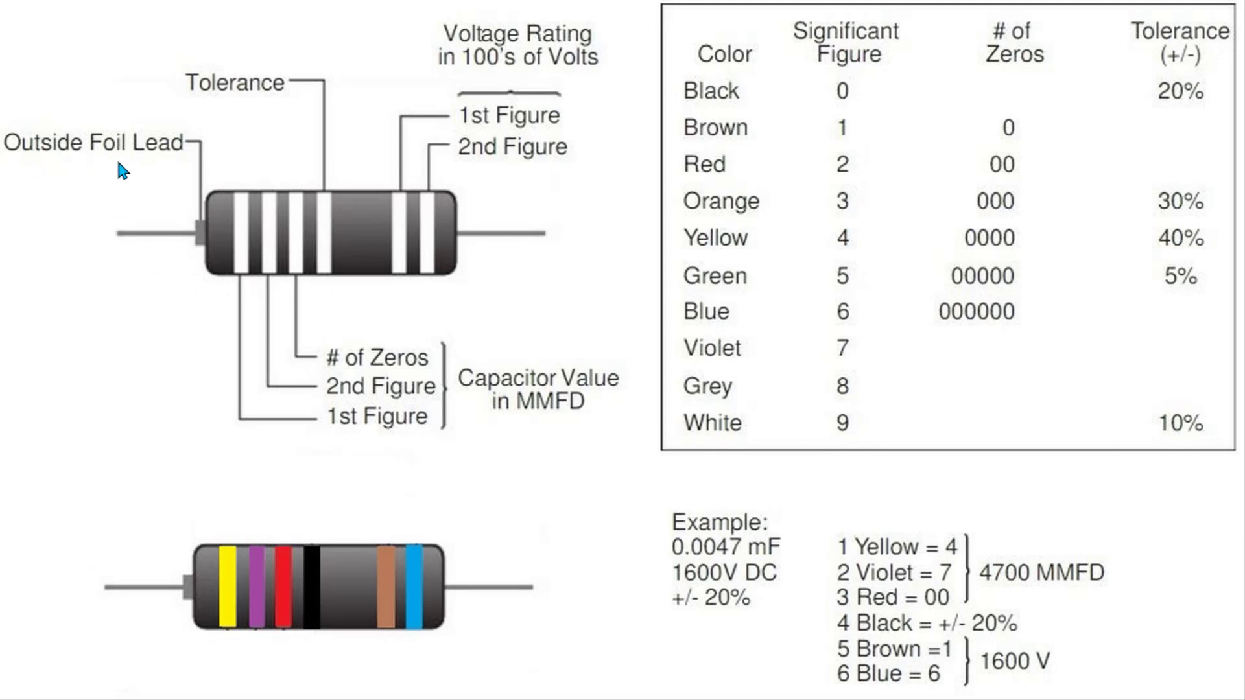
mouse_move(172, 167)
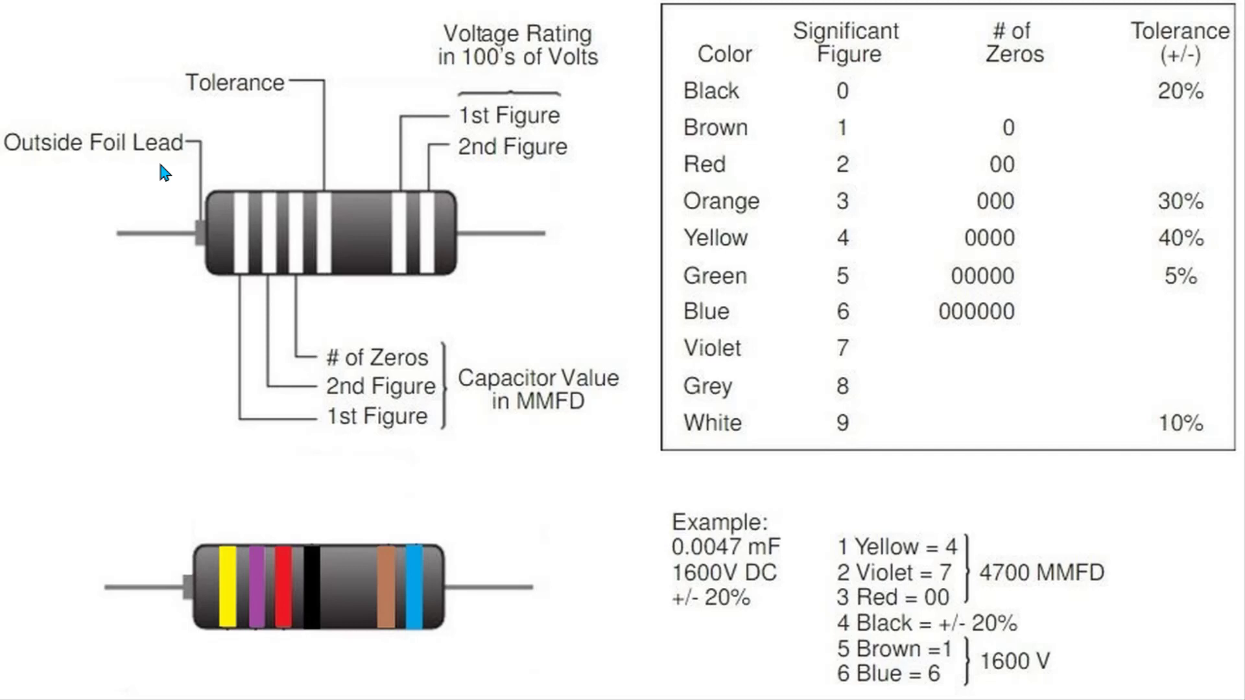
mouse_move(302, 296)
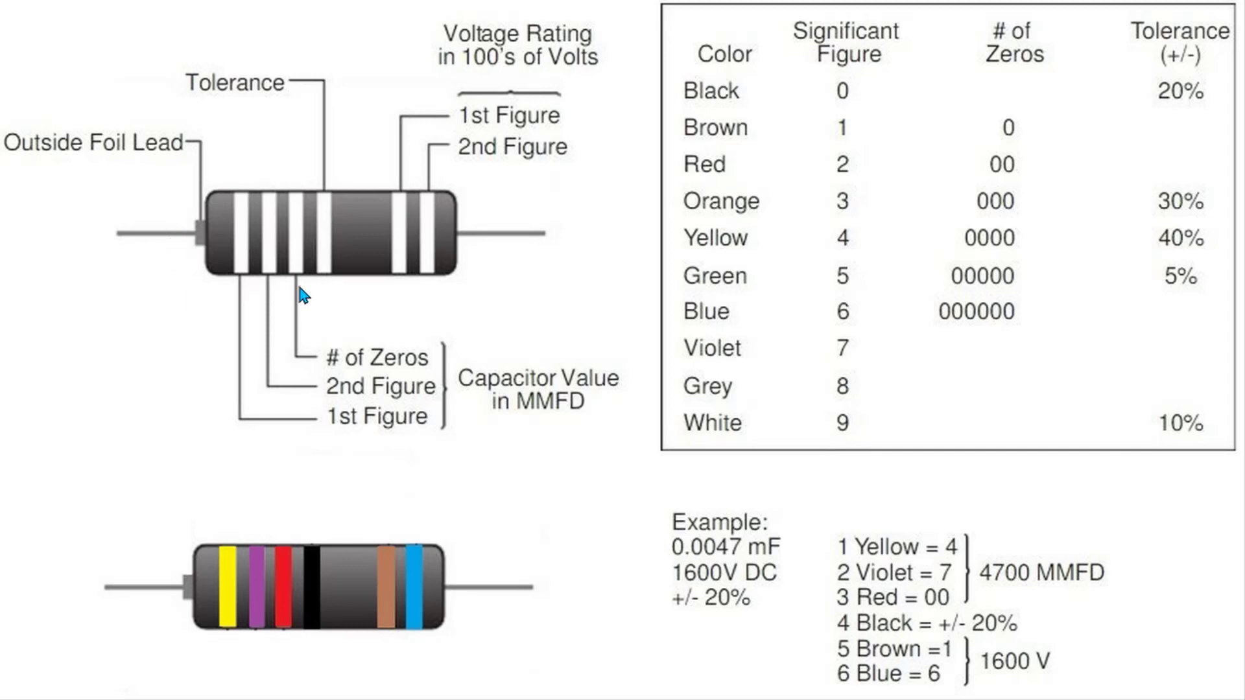
mouse_move(201, 292)
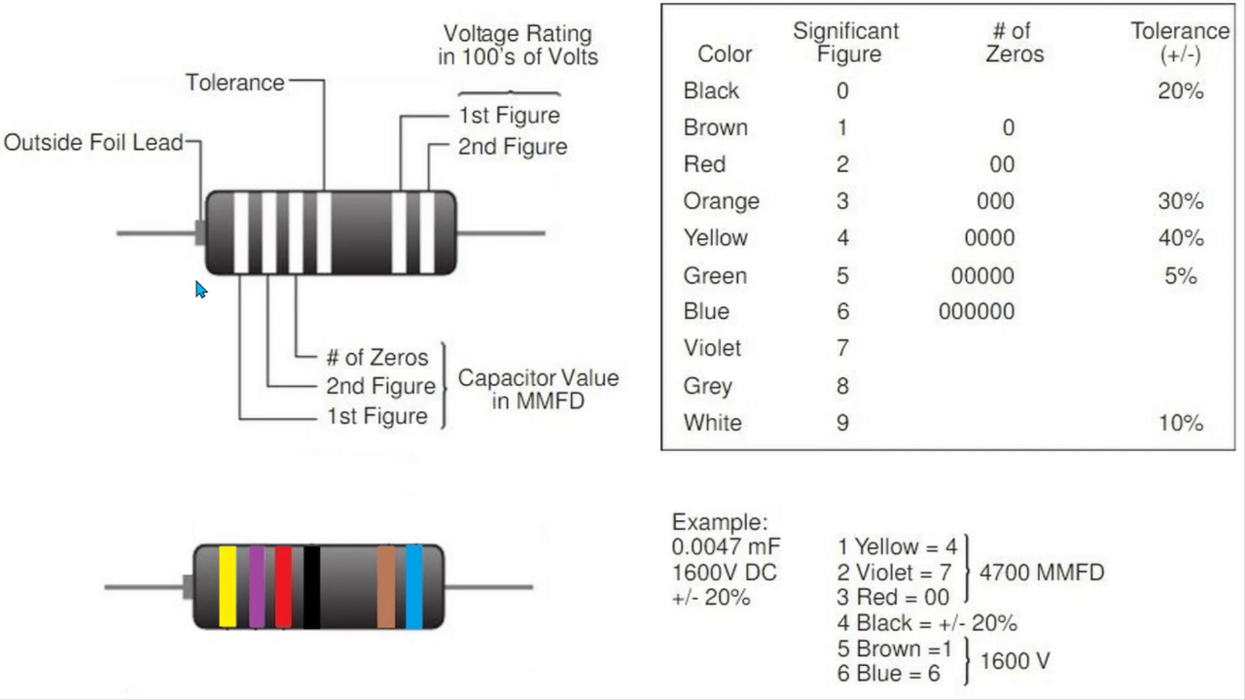
mouse_move(330, 302)
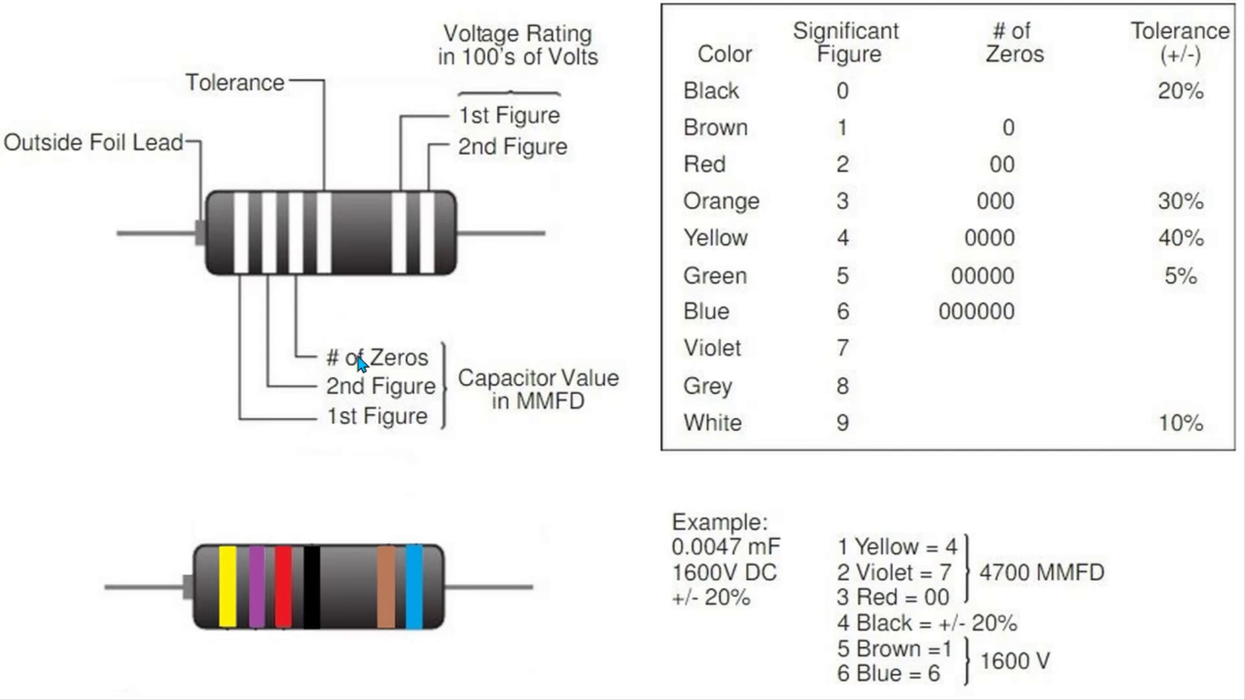
mouse_move(246, 278)
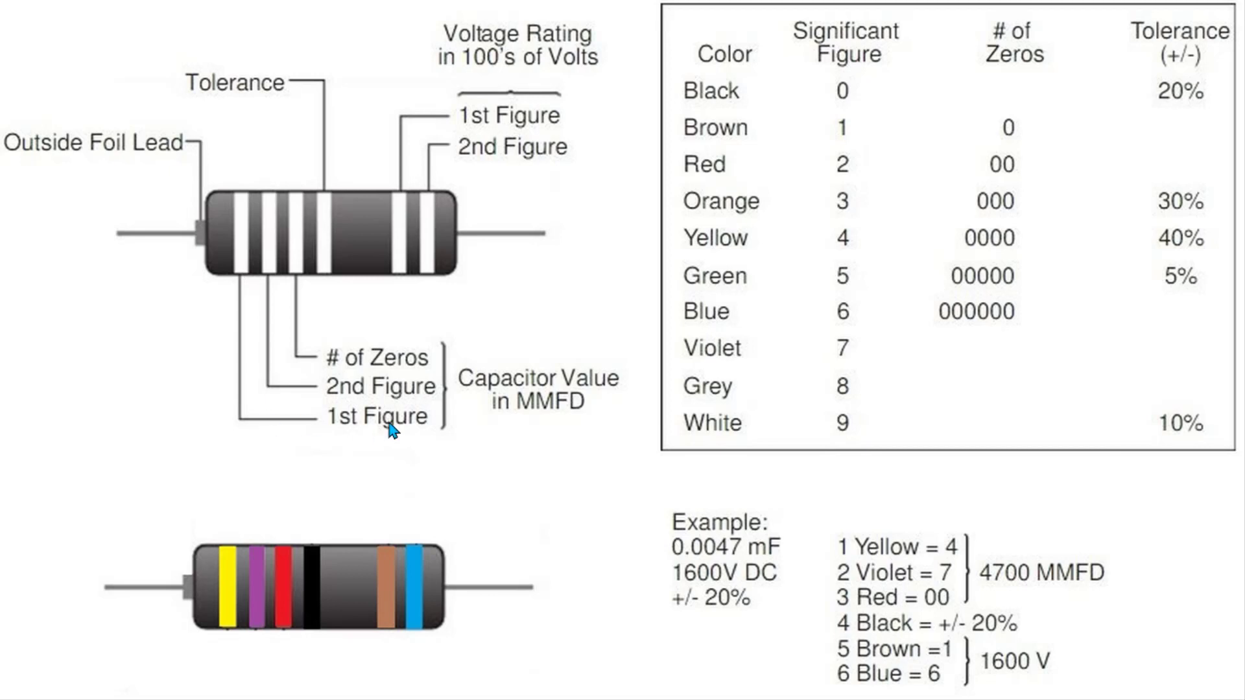
mouse_move(341, 398)
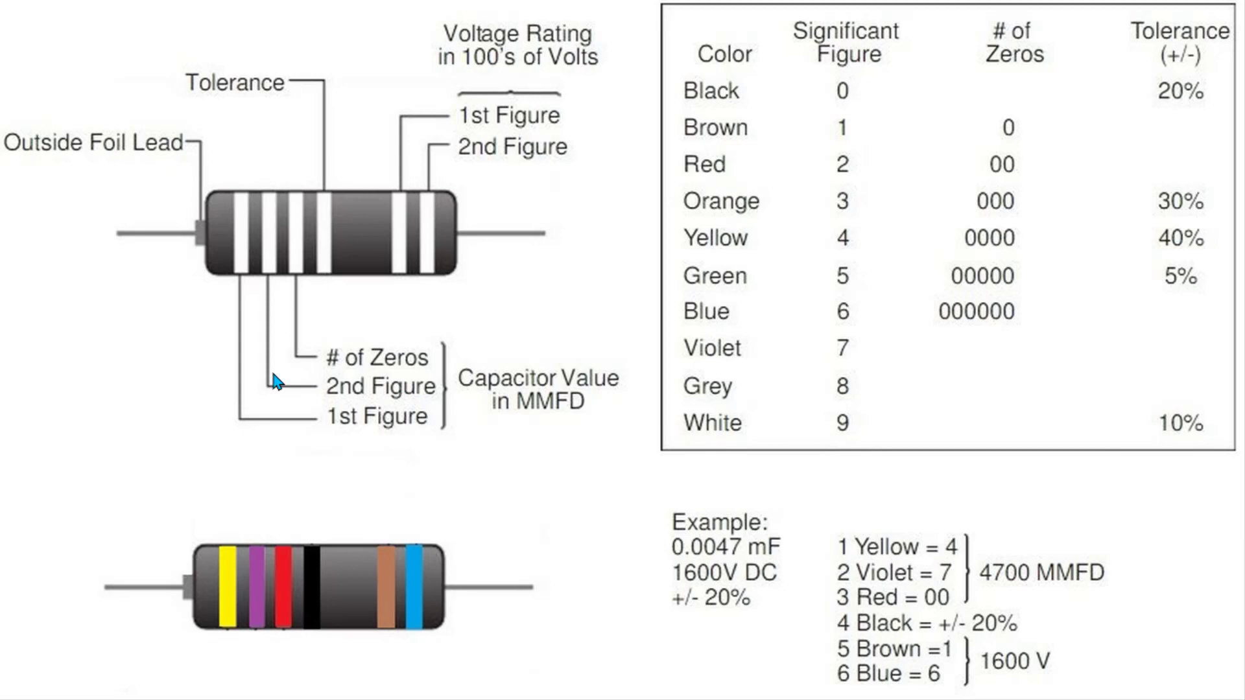
mouse_move(221, 687)
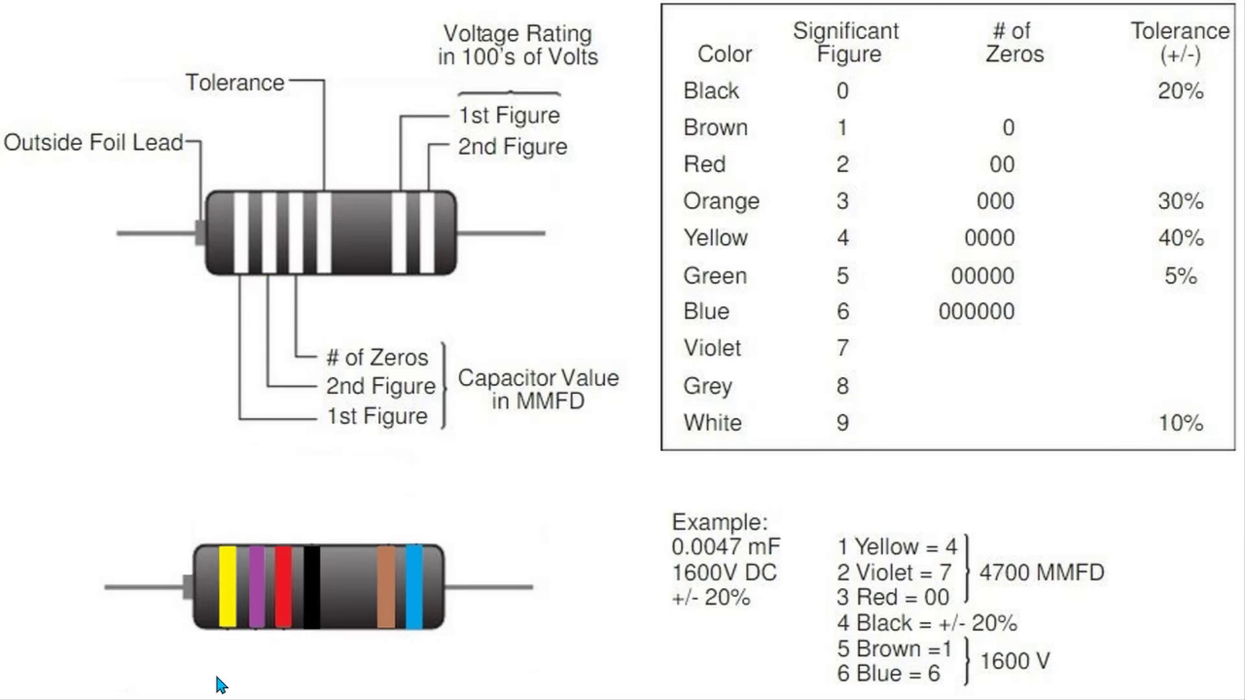
mouse_move(846, 255)
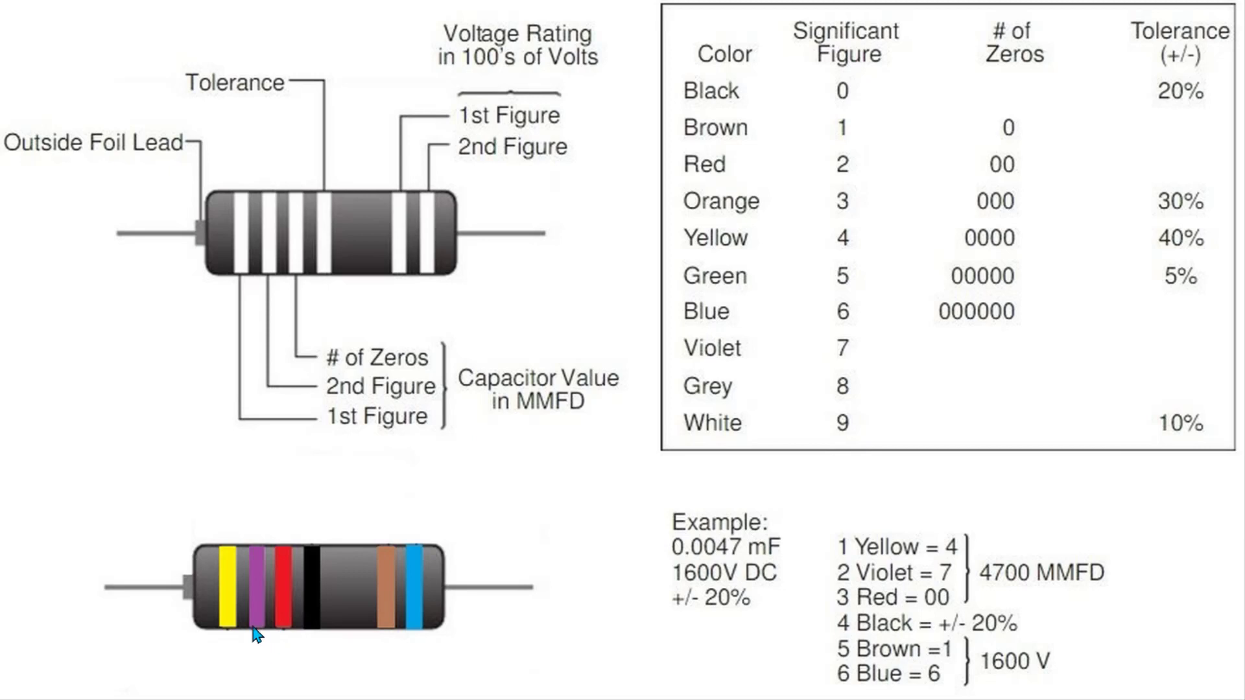
mouse_move(854, 369)
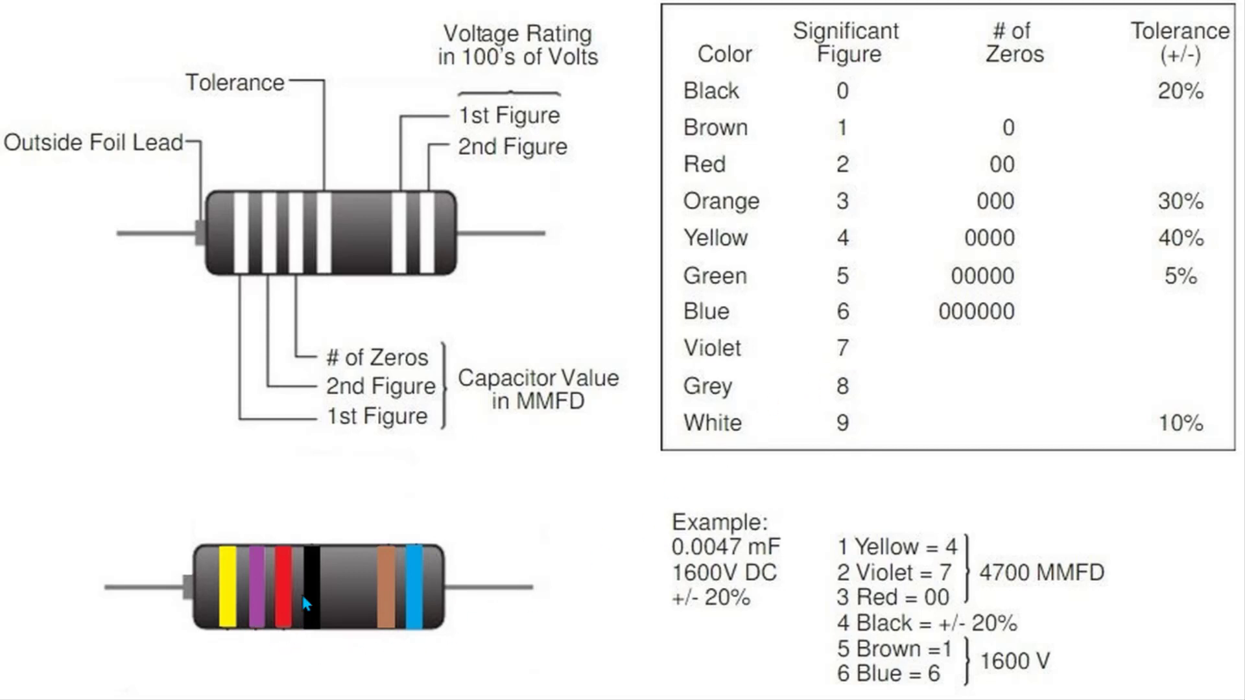
mouse_move(620, 514)
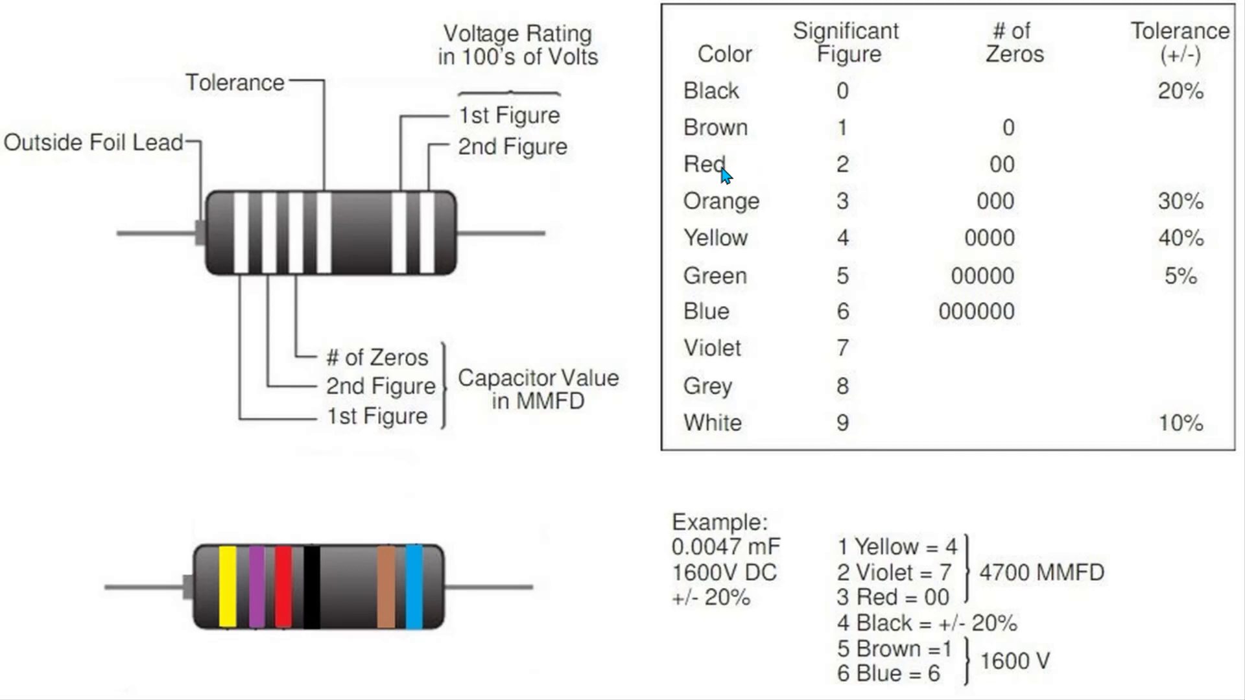
mouse_move(1006, 173)
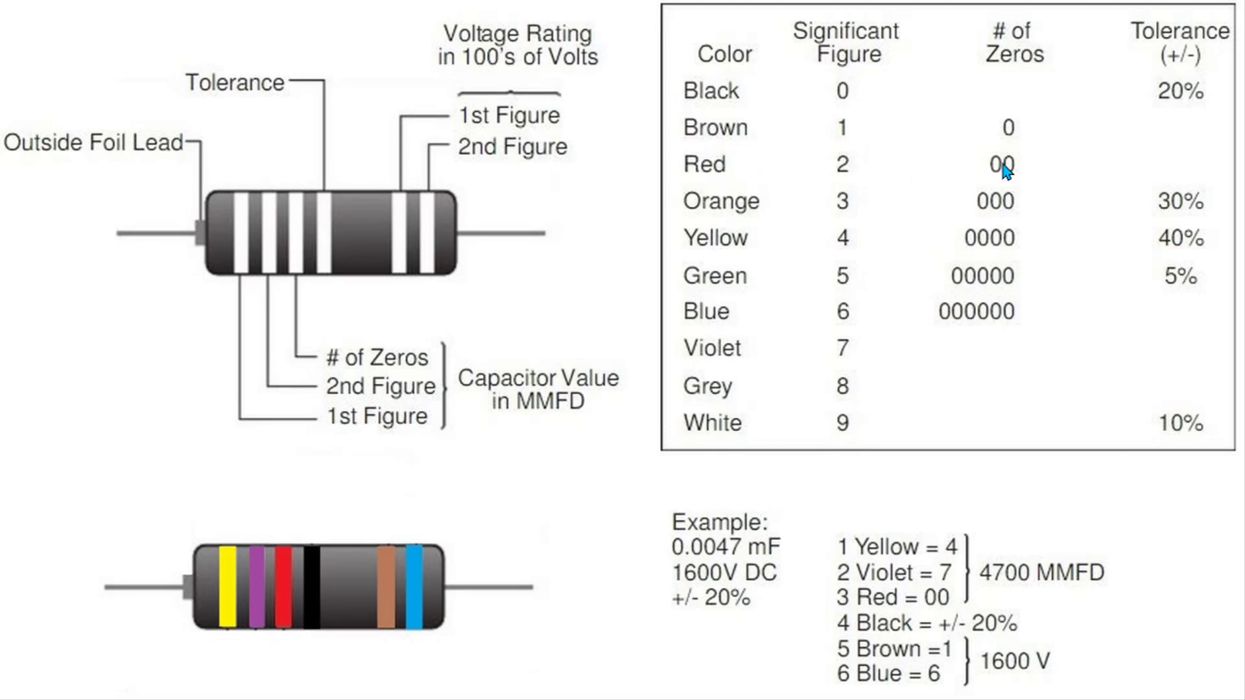
mouse_move(224, 628)
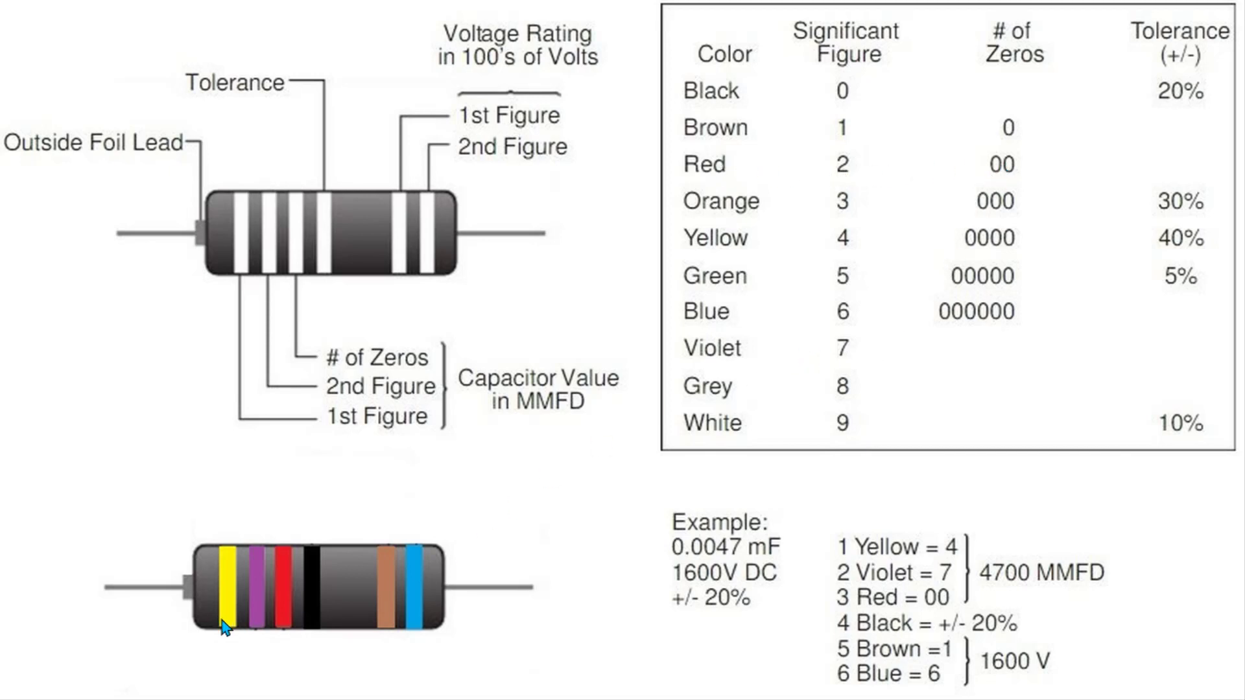
mouse_move(288, 637)
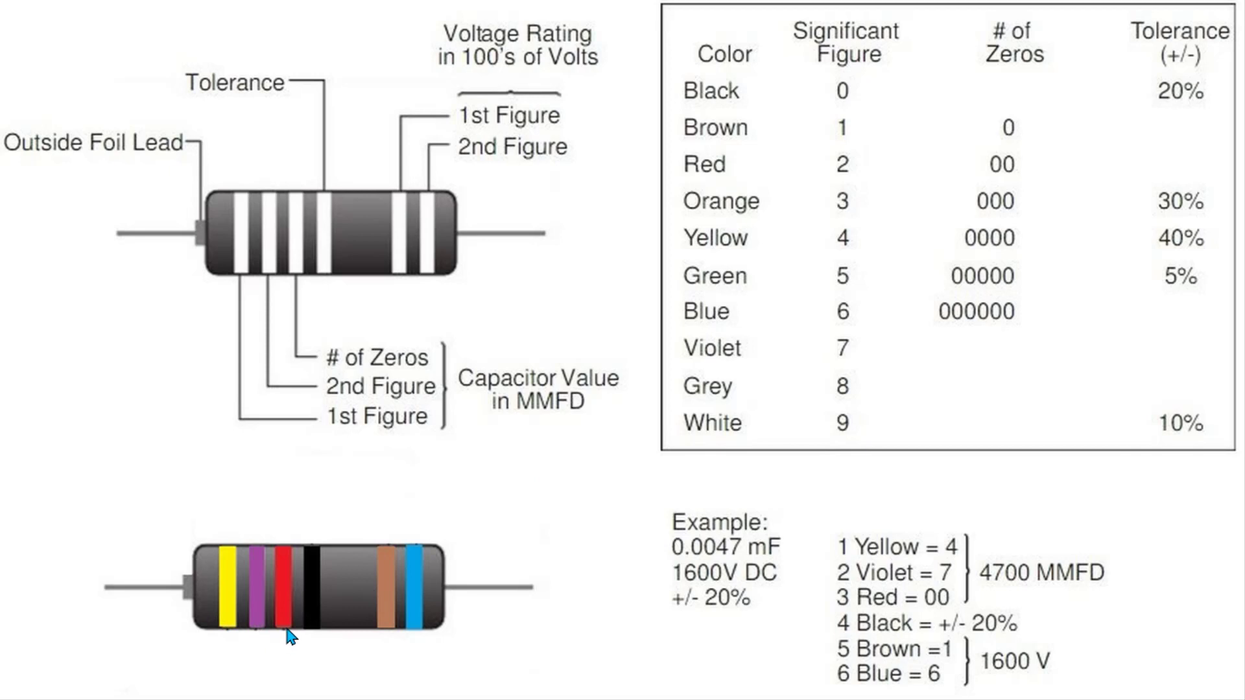
mouse_move(997, 596)
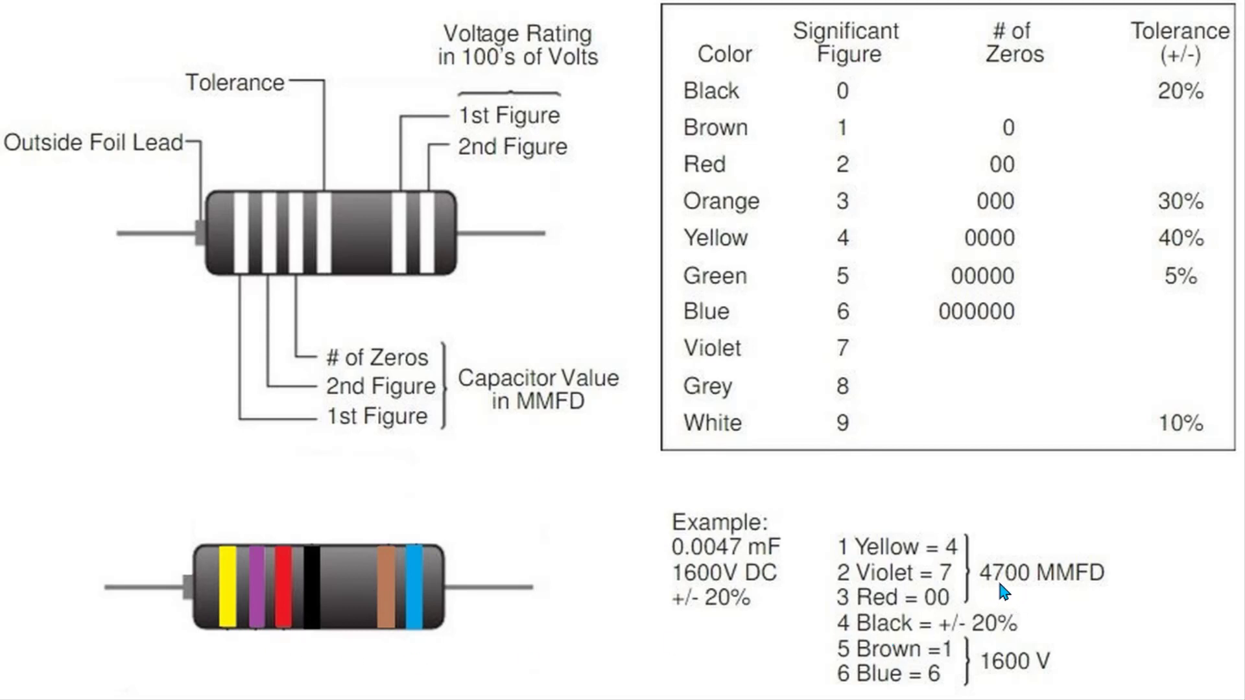
mouse_move(1046, 601)
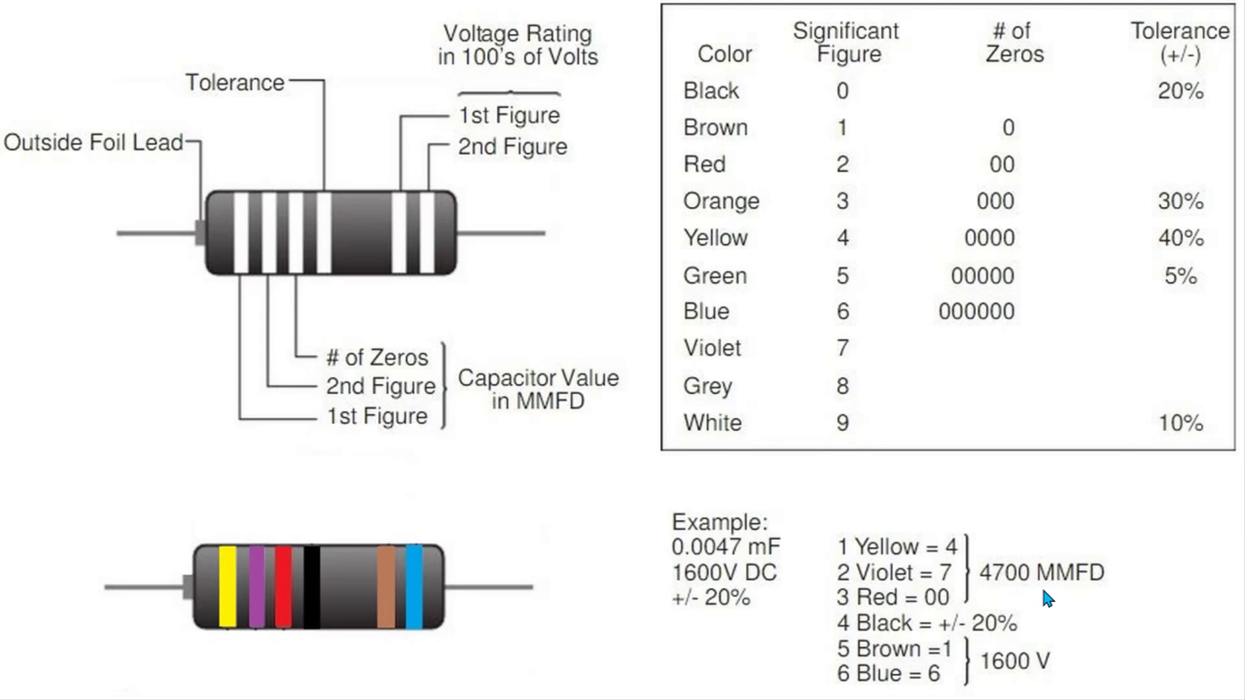
mouse_move(1076, 596)
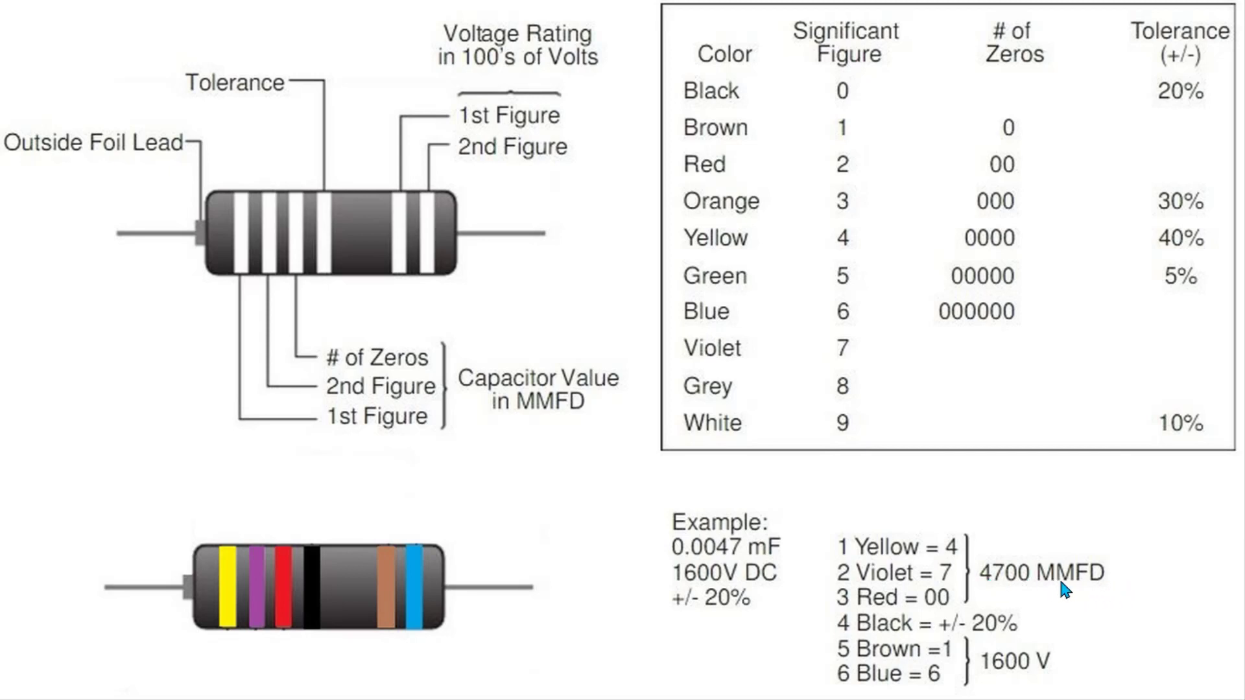
mouse_move(312, 672)
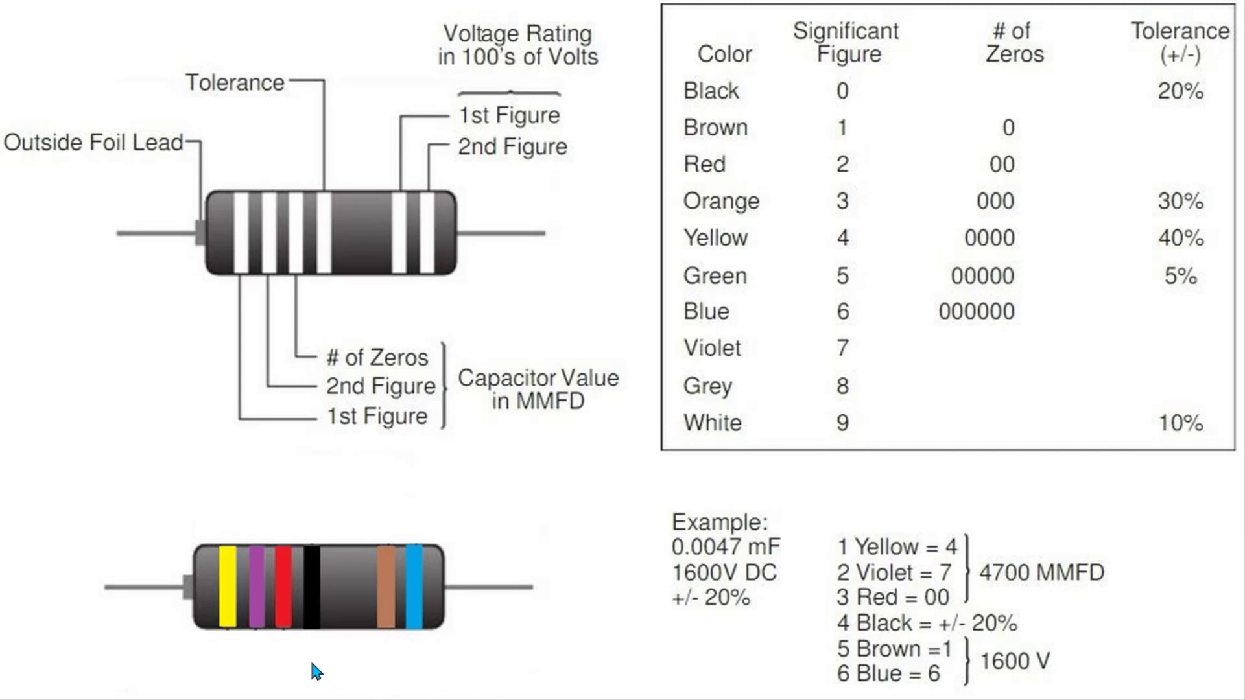
mouse_move(310, 641)
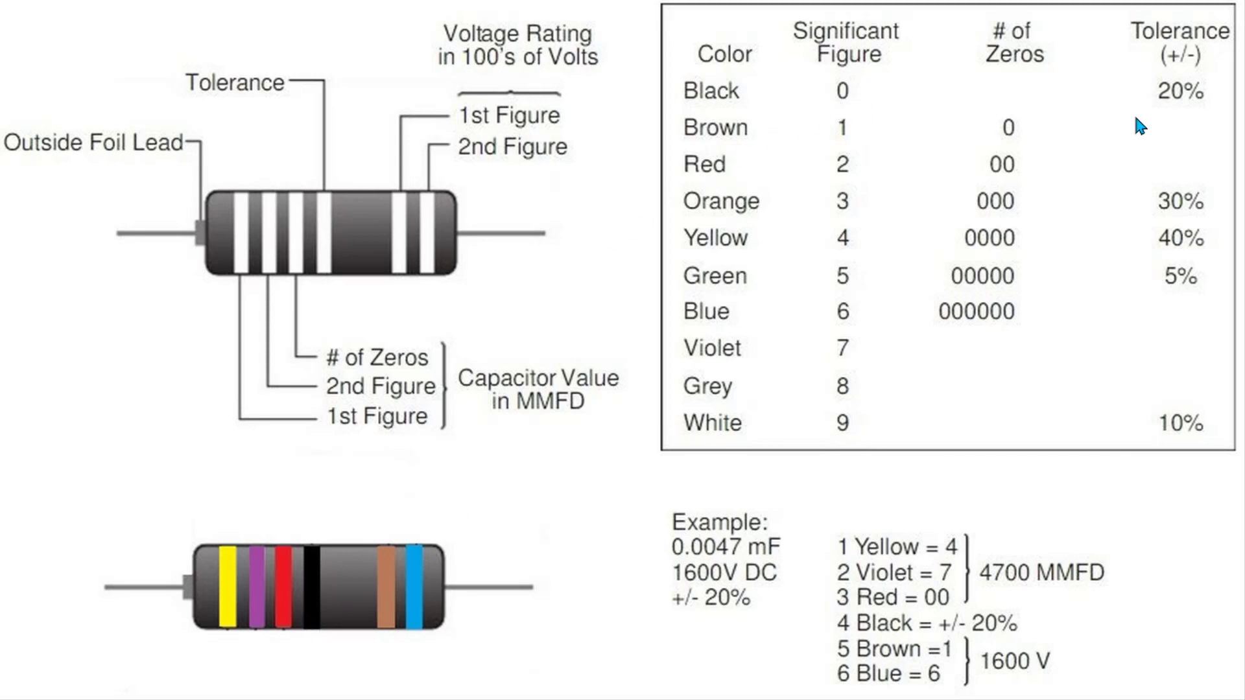
mouse_move(942, 232)
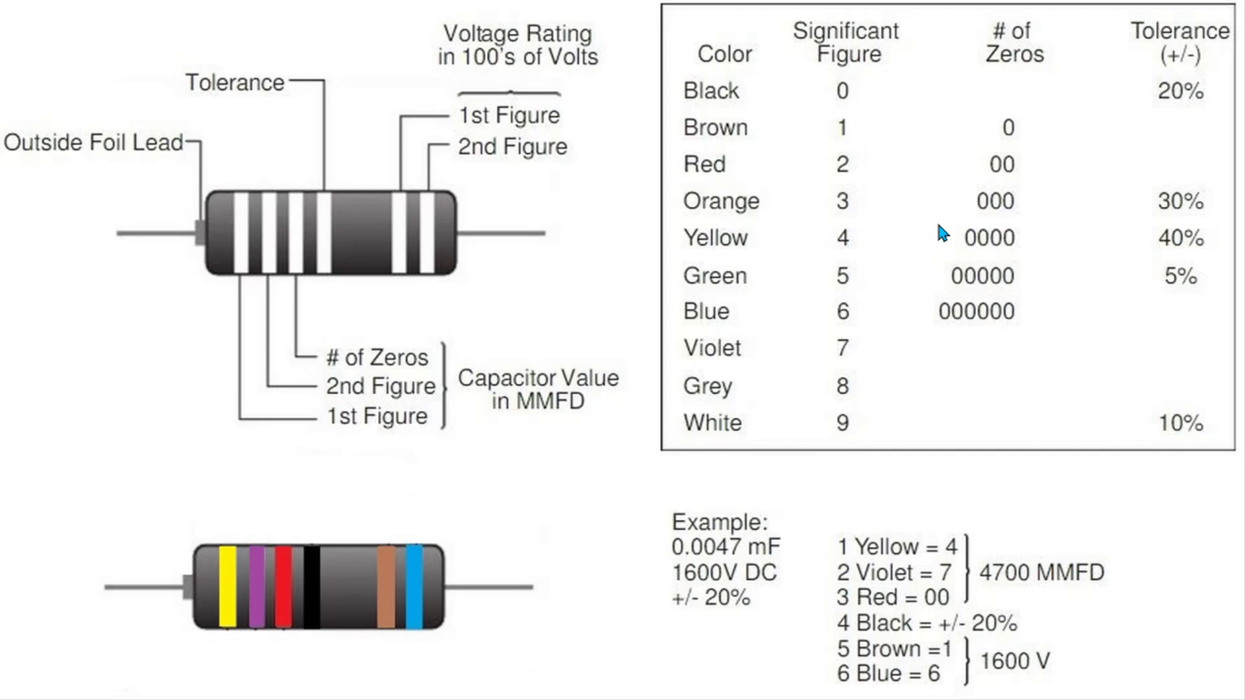
mouse_move(354, 639)
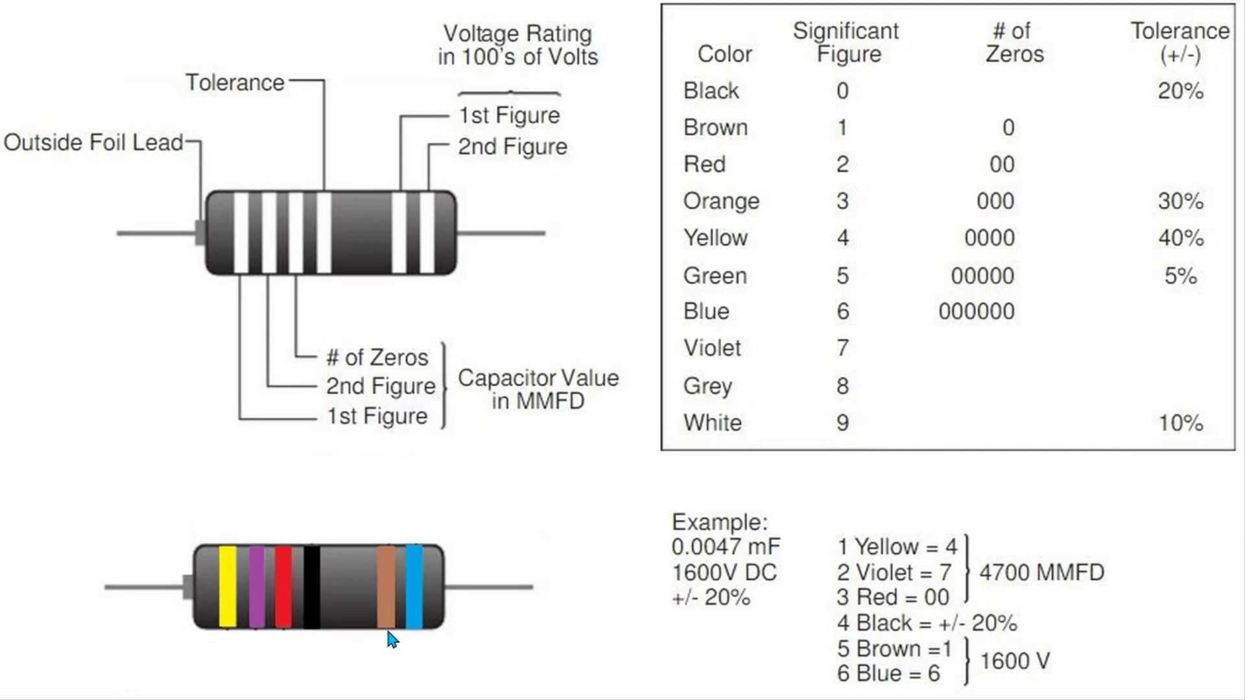
mouse_move(411, 642)
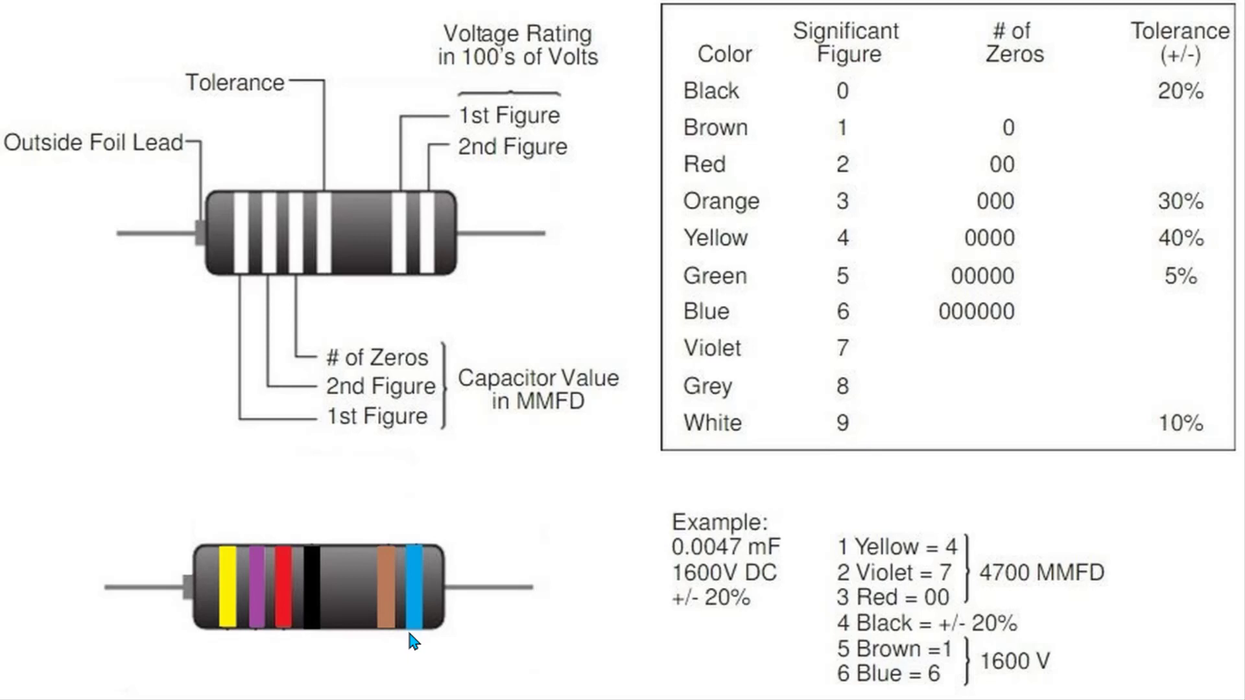
mouse_move(384, 646)
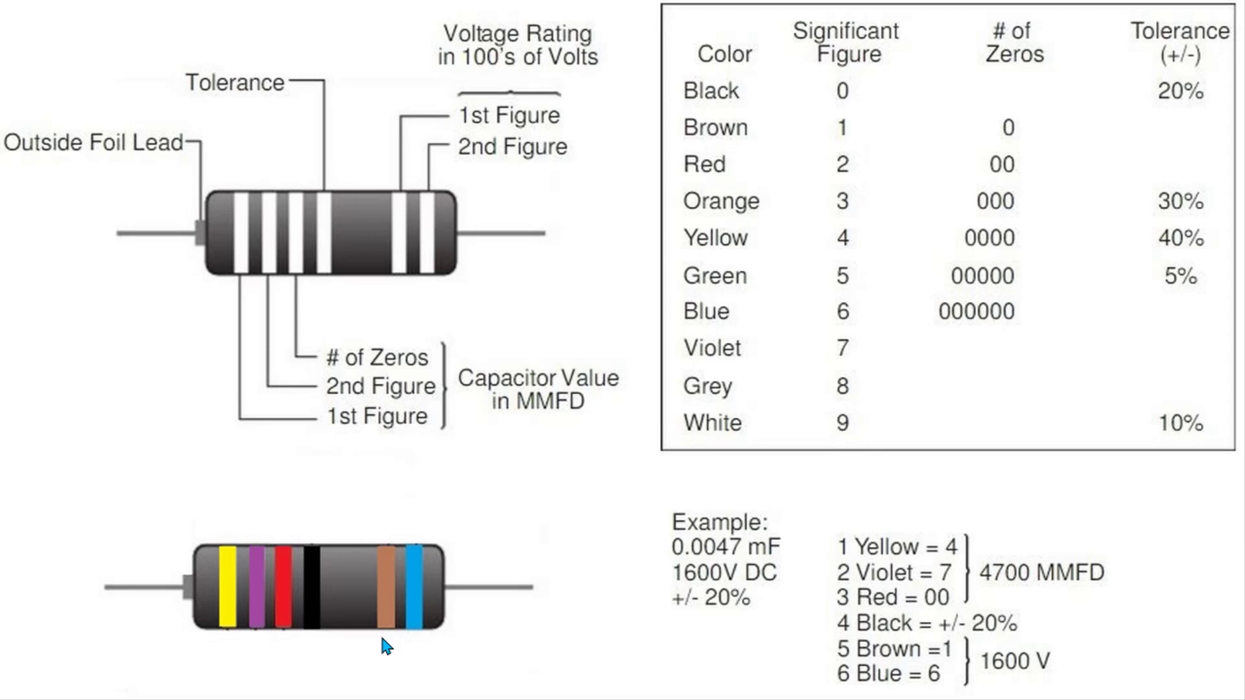
mouse_move(386, 632)
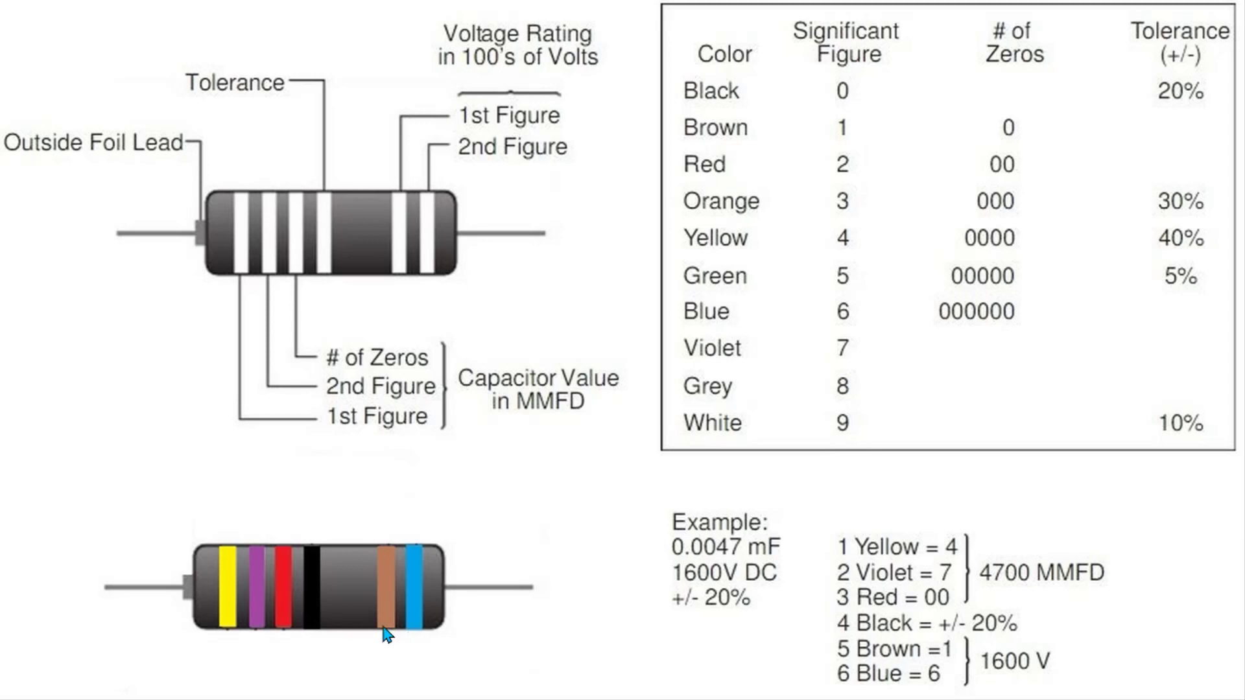
mouse_move(419, 642)
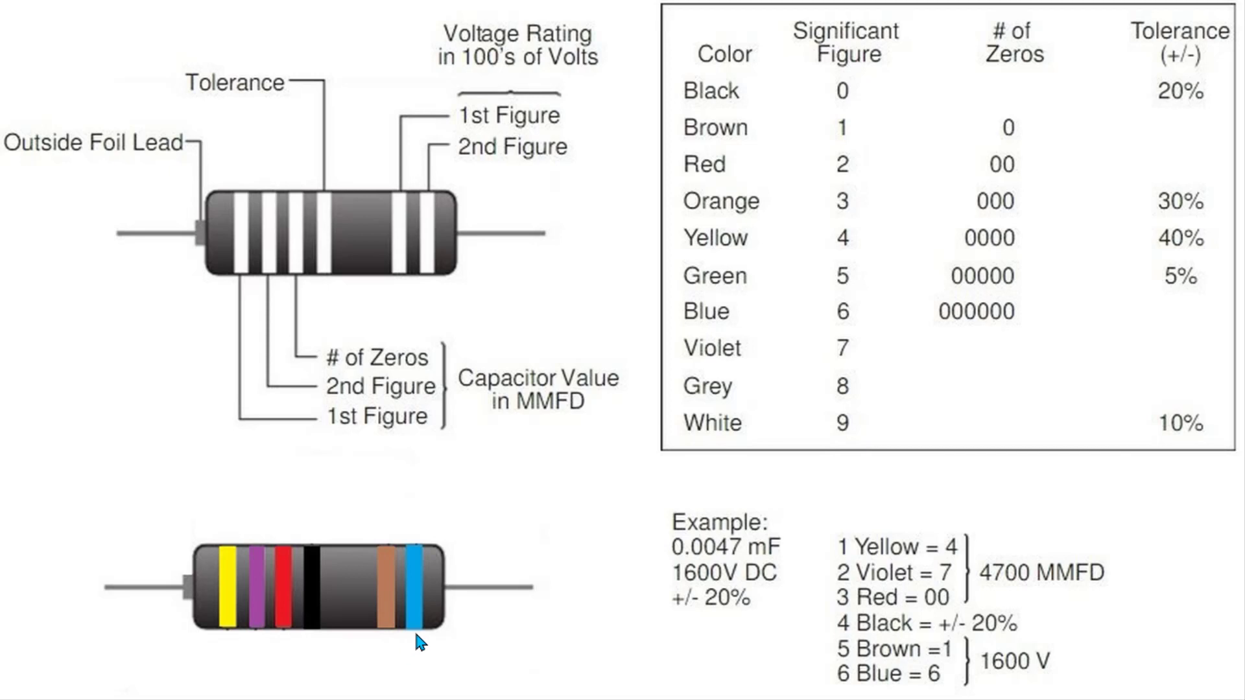
mouse_move(407, 631)
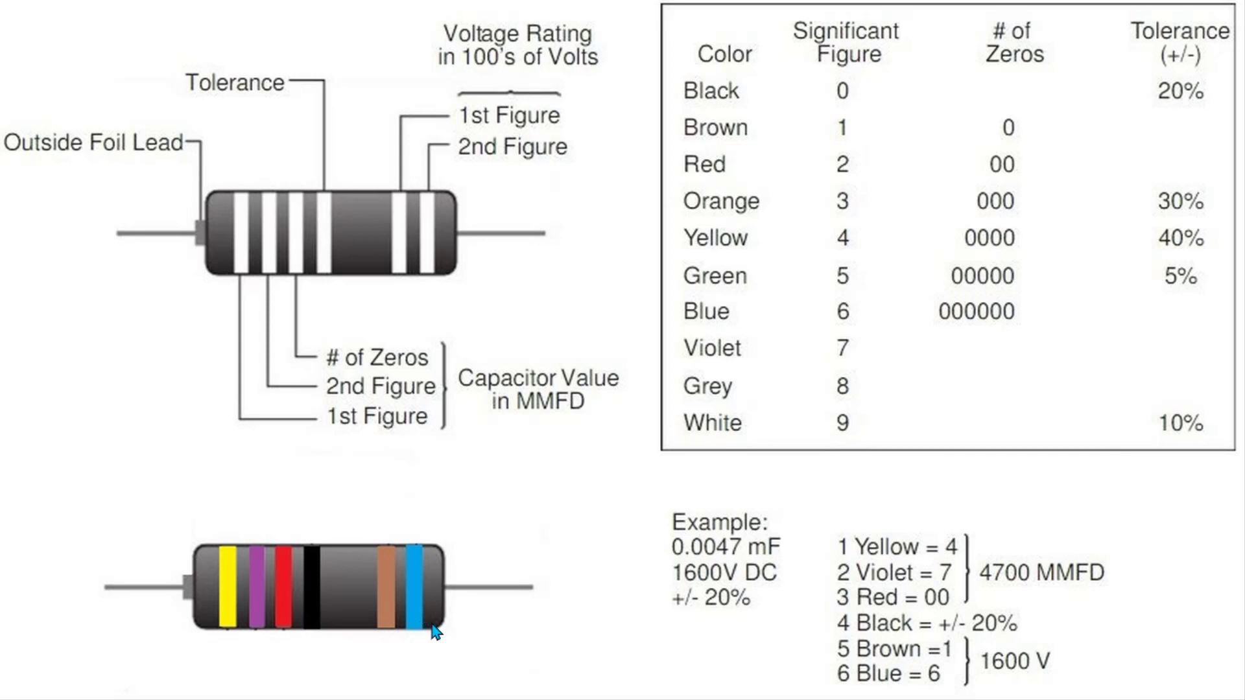
mouse_move(712, 677)
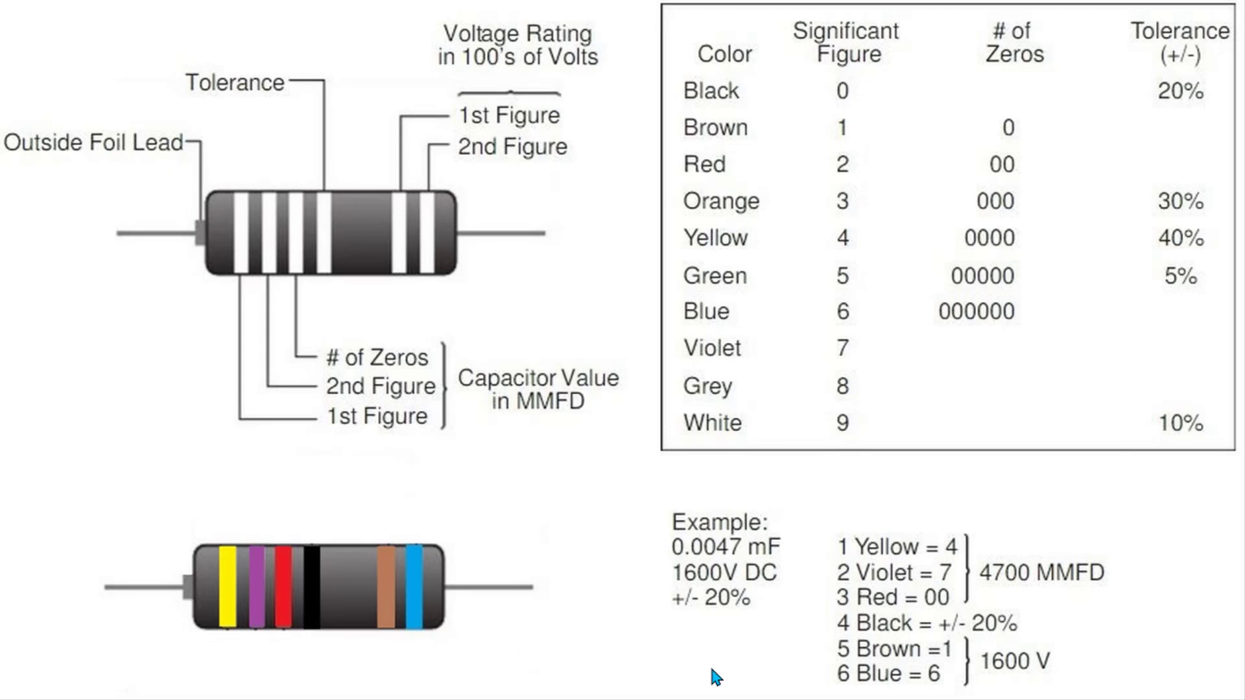
mouse_move(1041, 681)
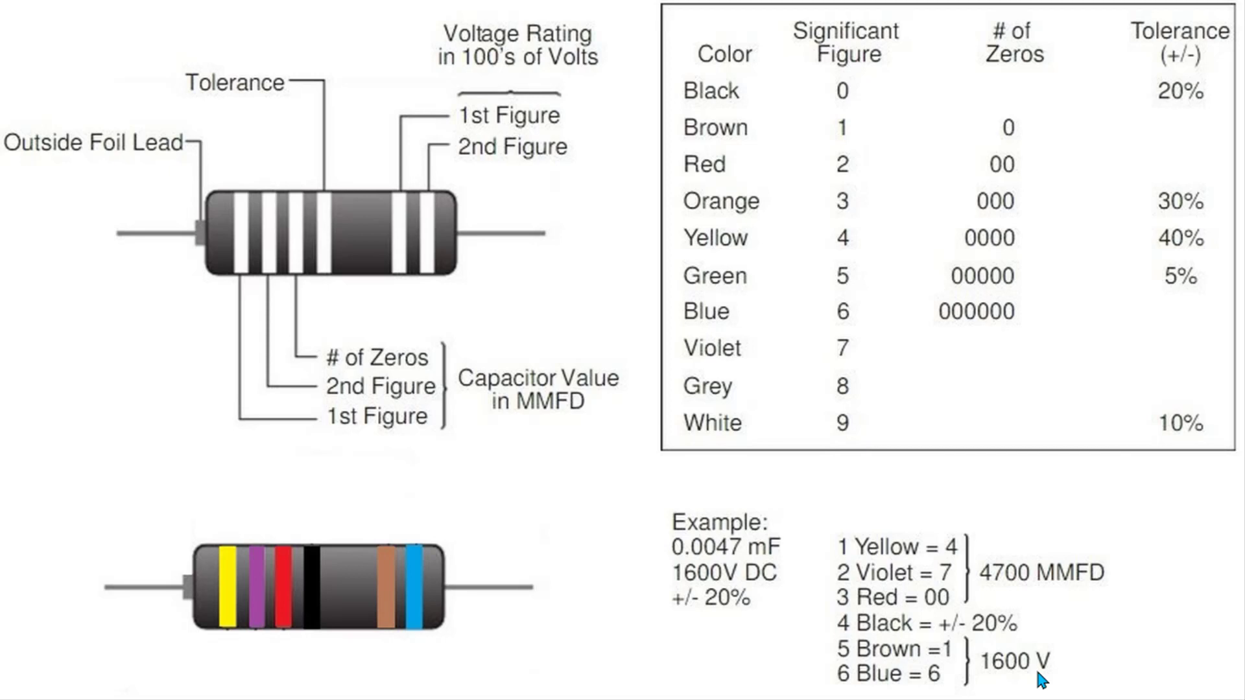
mouse_move(801, 681)
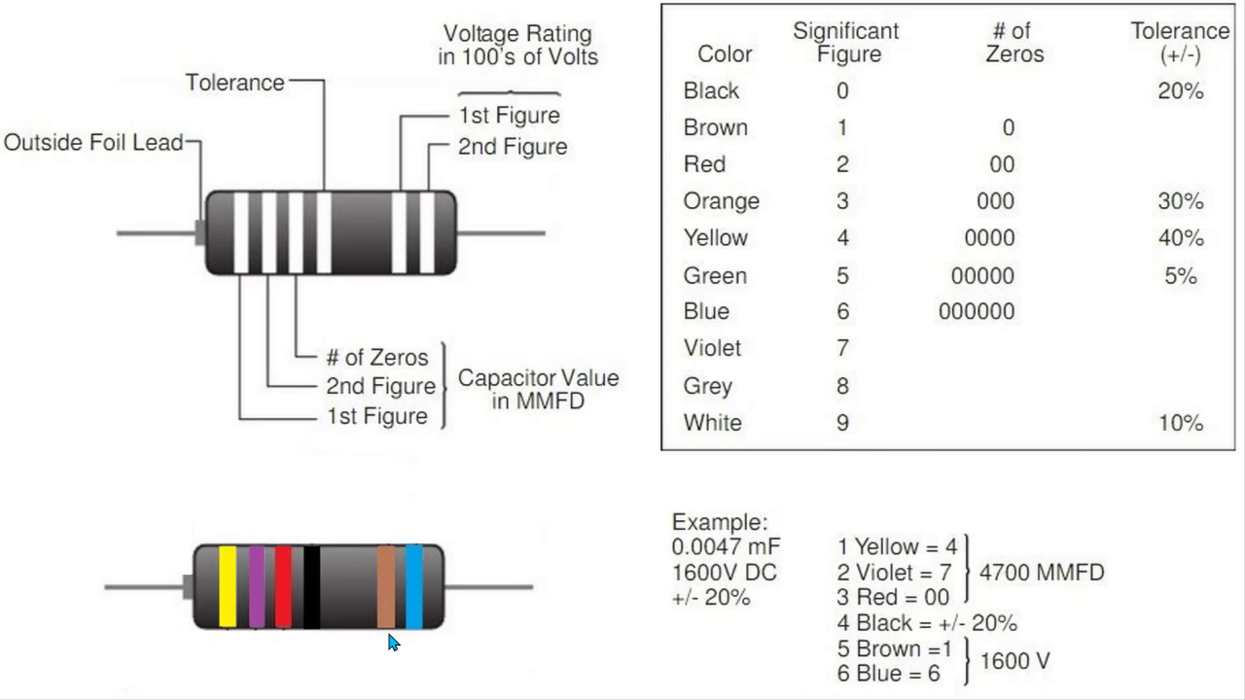
mouse_move(385, 556)
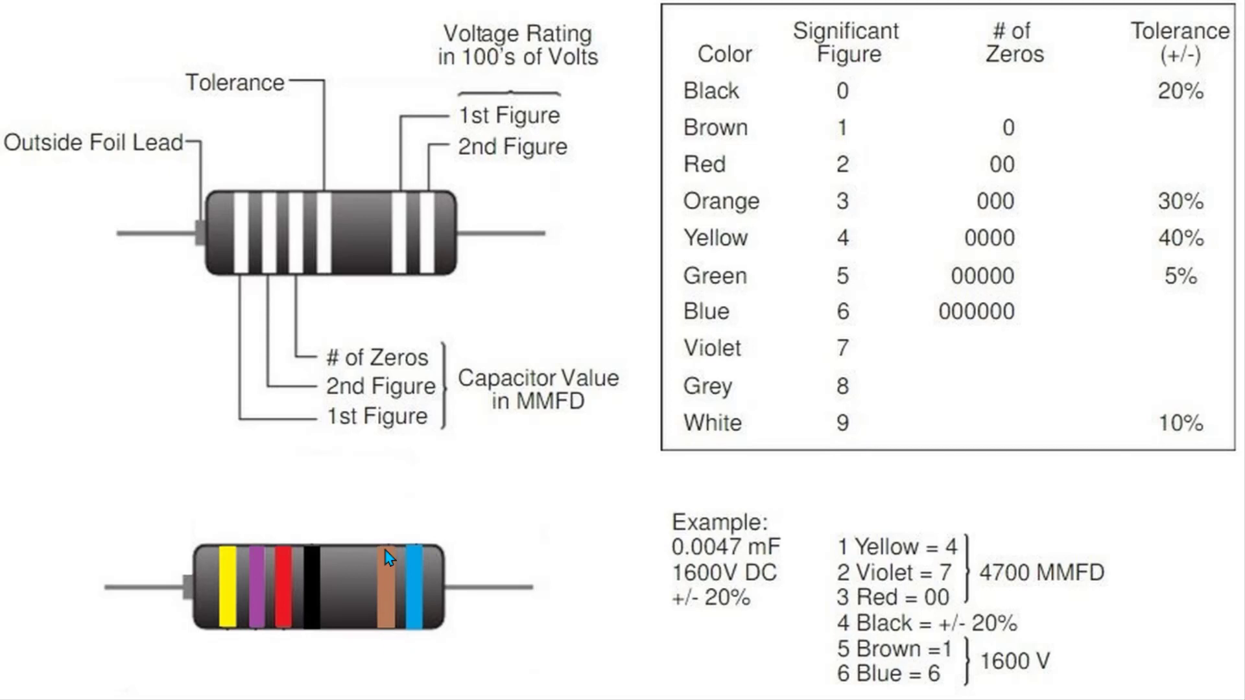
mouse_move(841, 232)
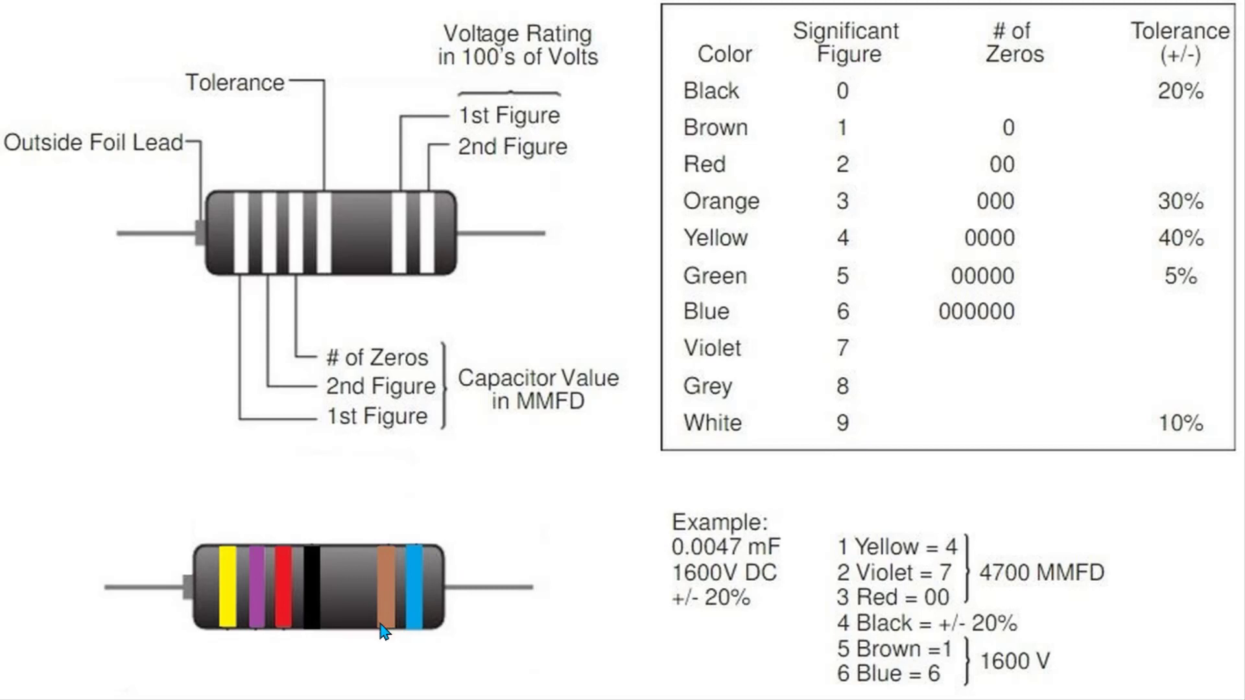
mouse_move(414, 631)
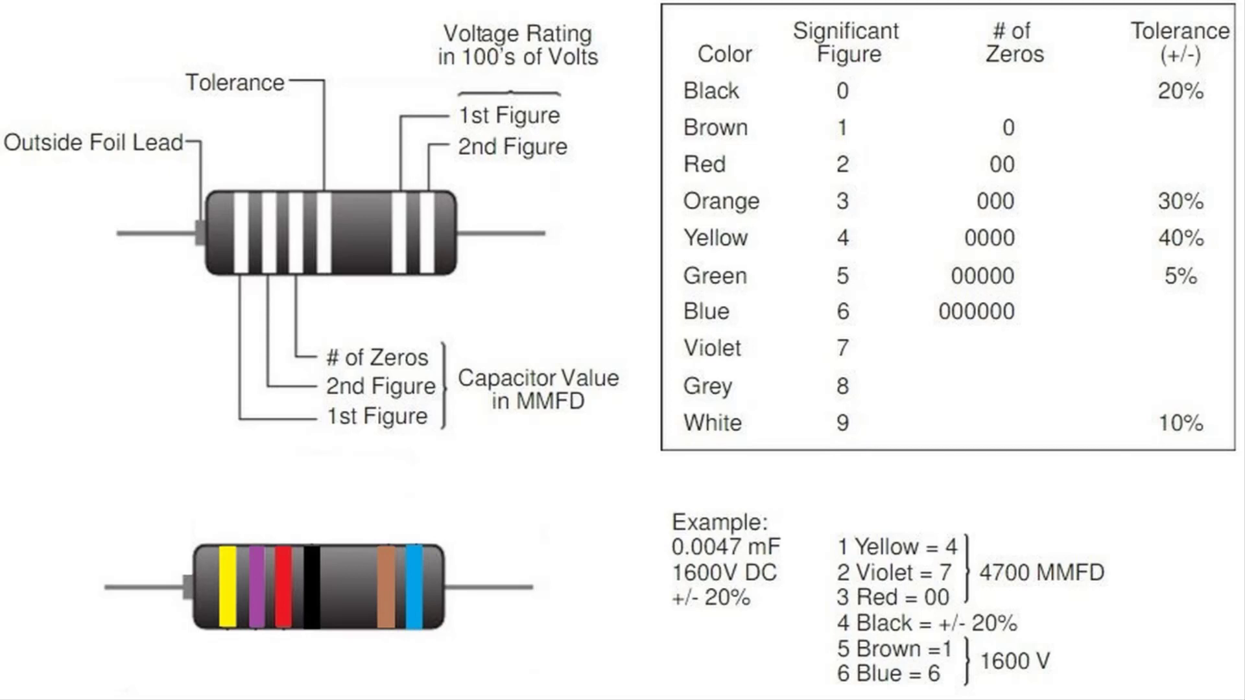
mouse_move(1086, 621)
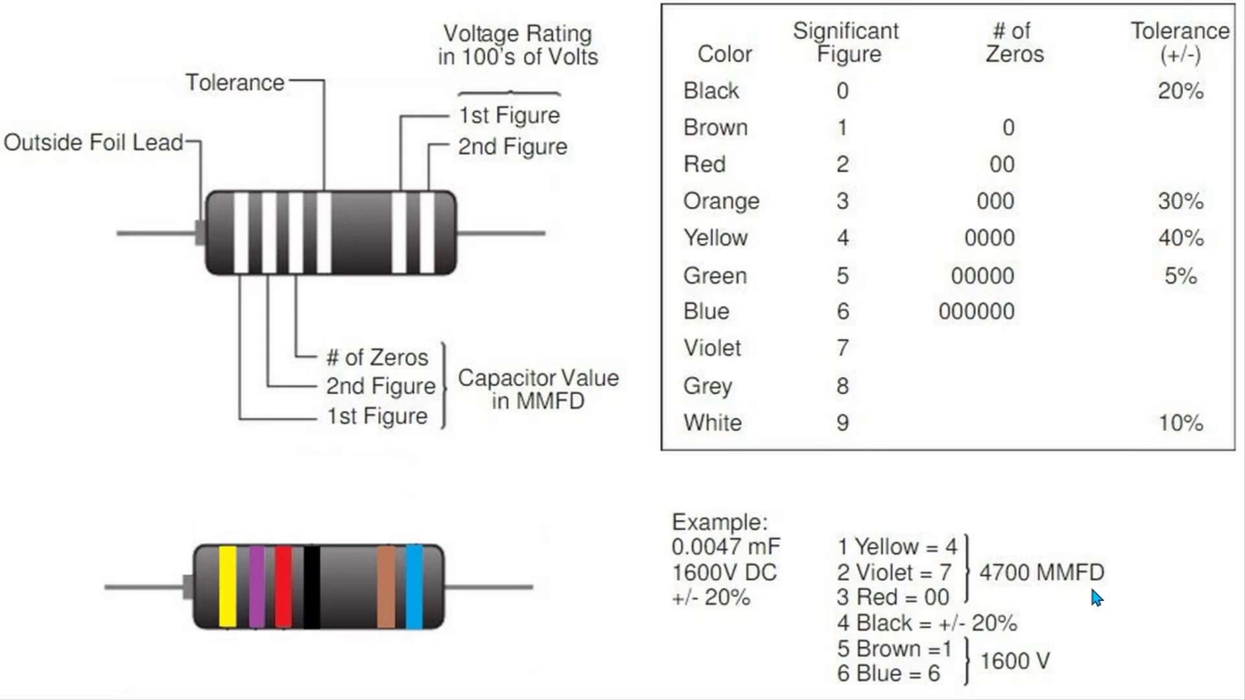
mouse_move(1077, 603)
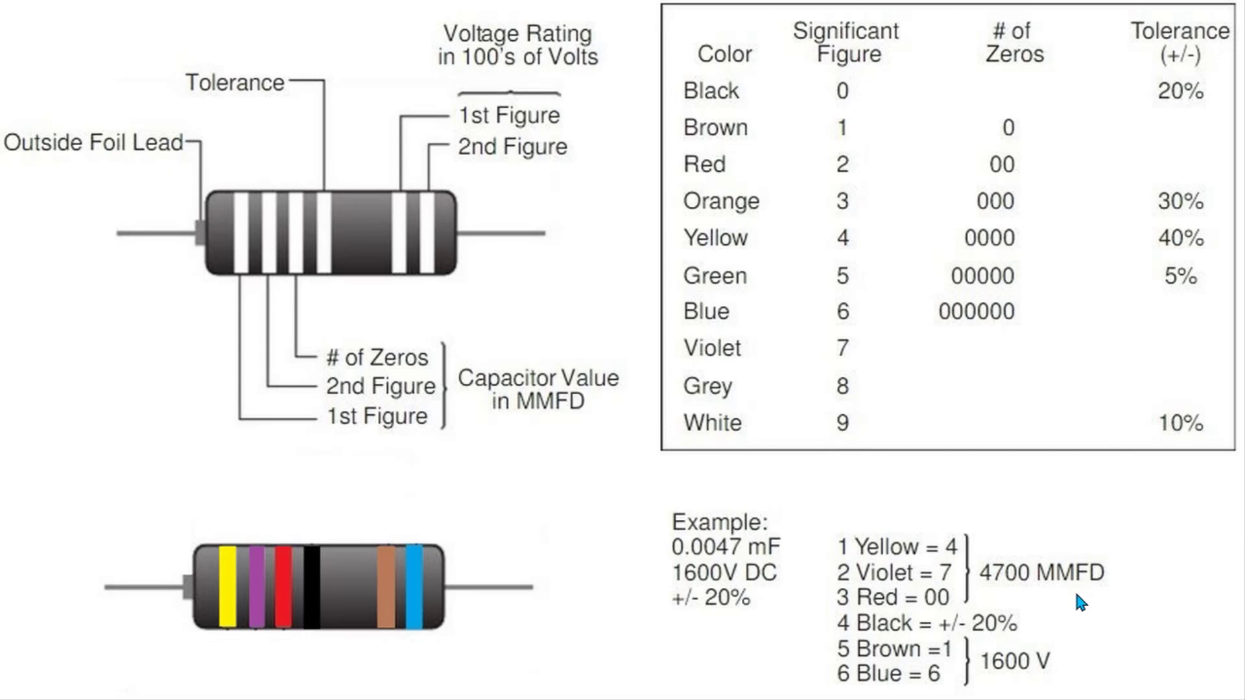
mouse_move(1028, 591)
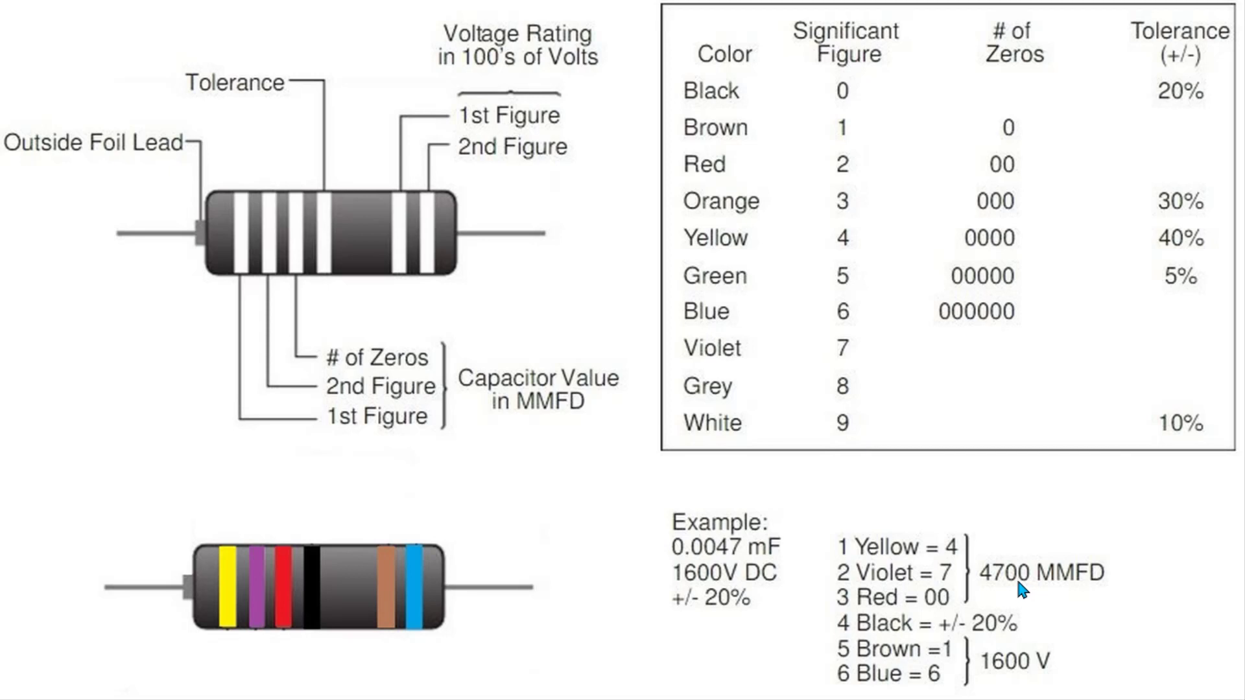
mouse_move(996, 587)
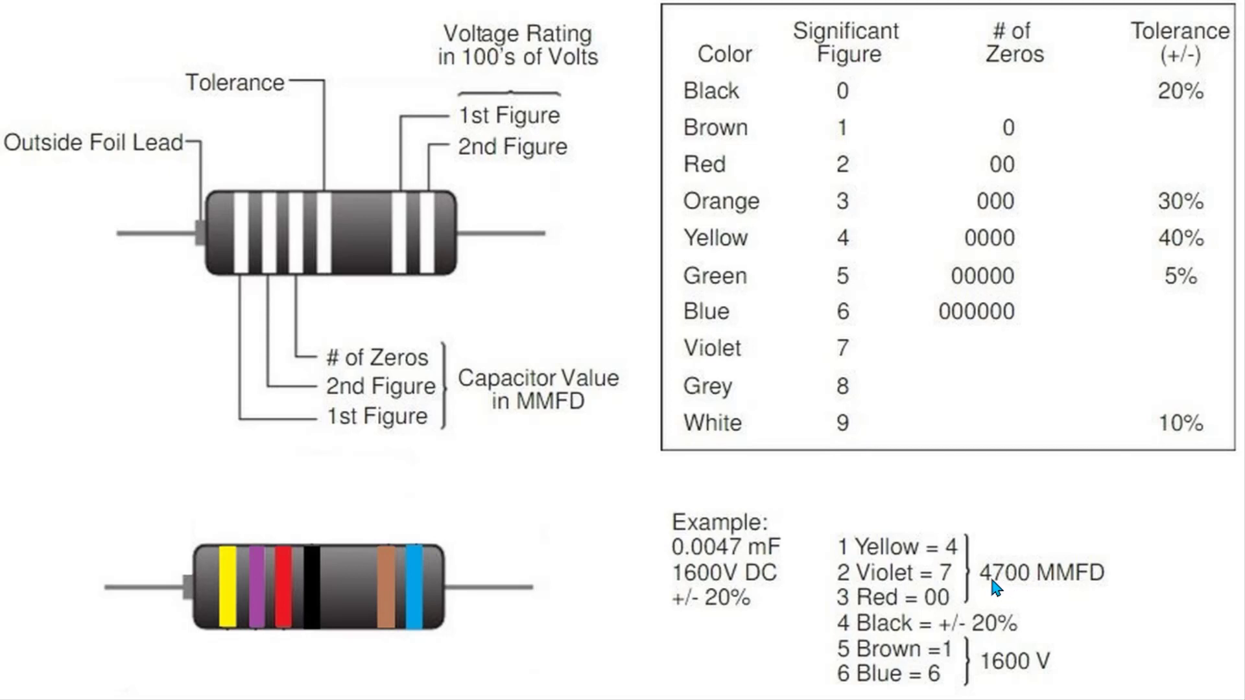
mouse_move(983, 588)
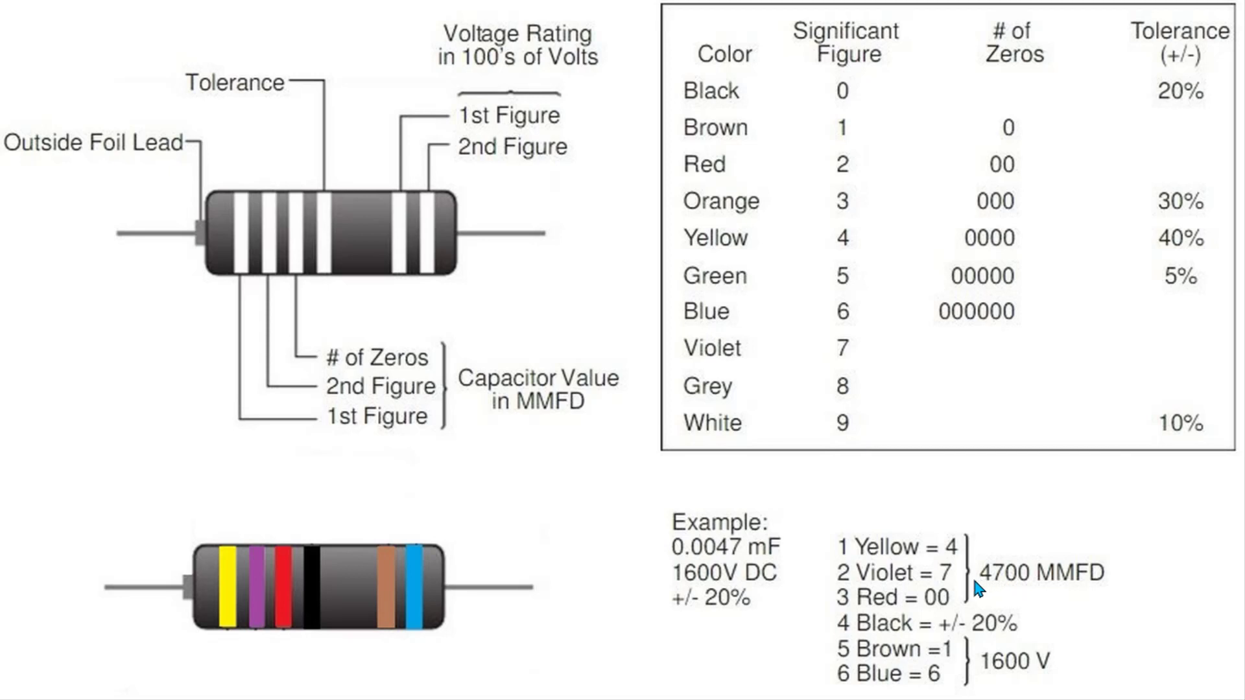
mouse_move(959, 588)
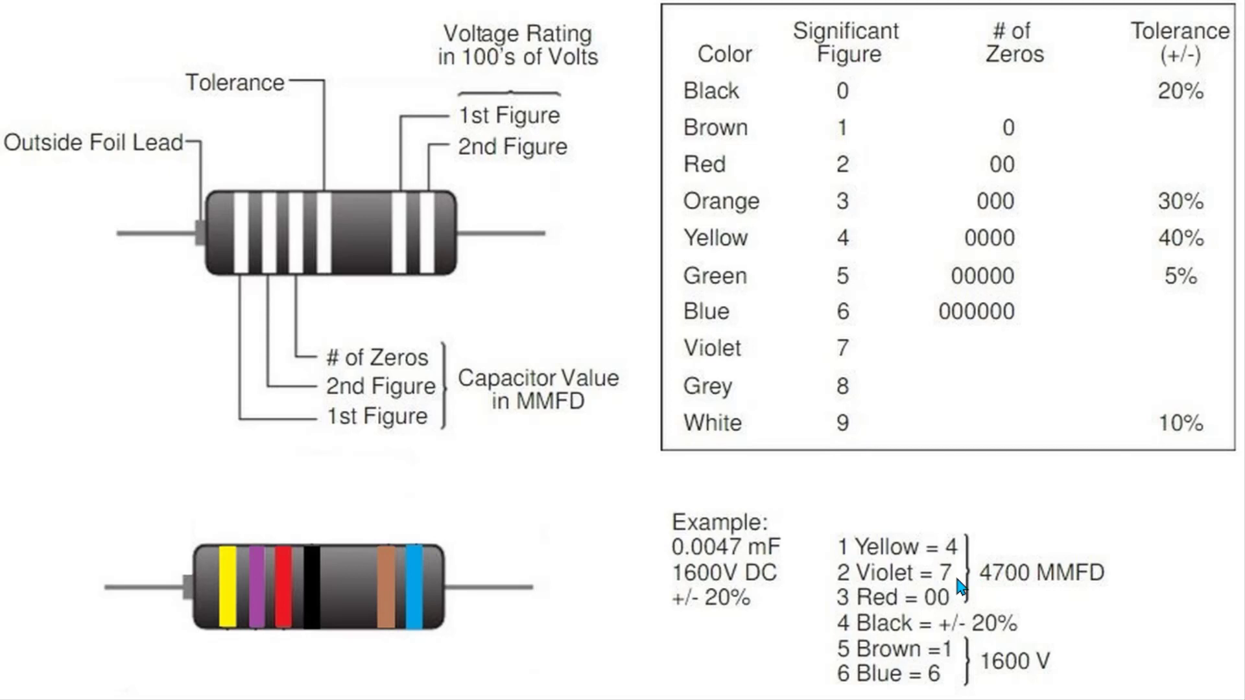
mouse_move(989, 587)
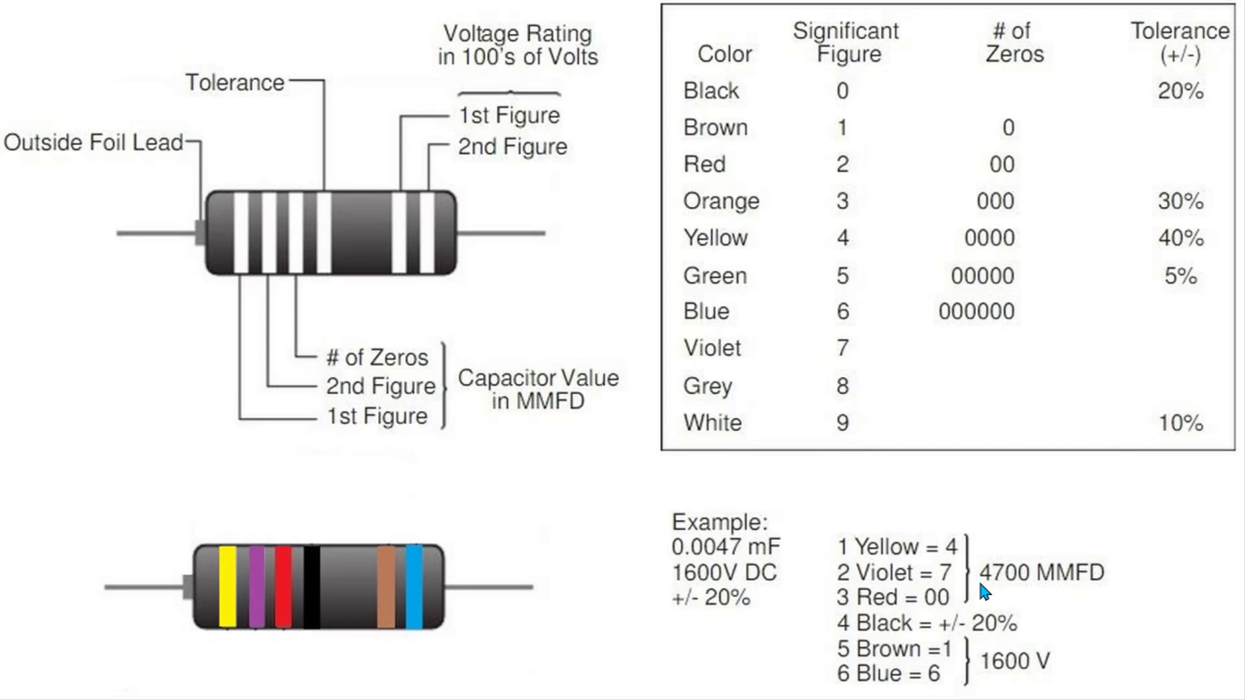
mouse_move(695, 568)
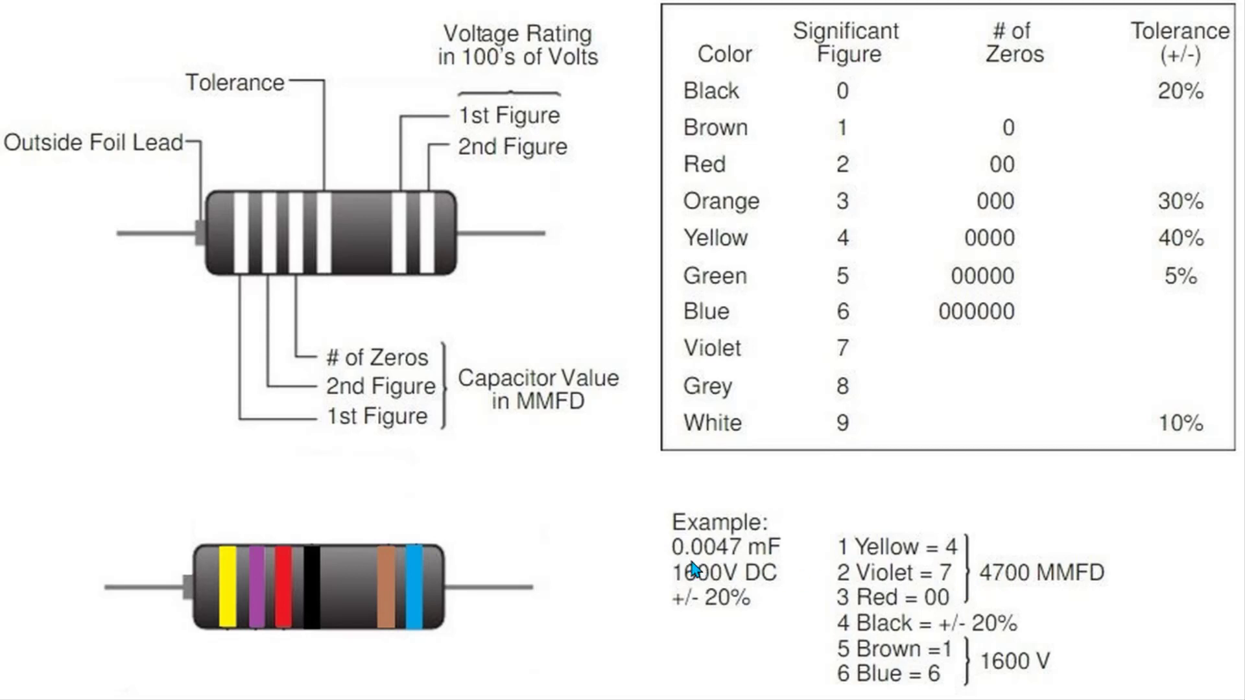
mouse_move(730, 565)
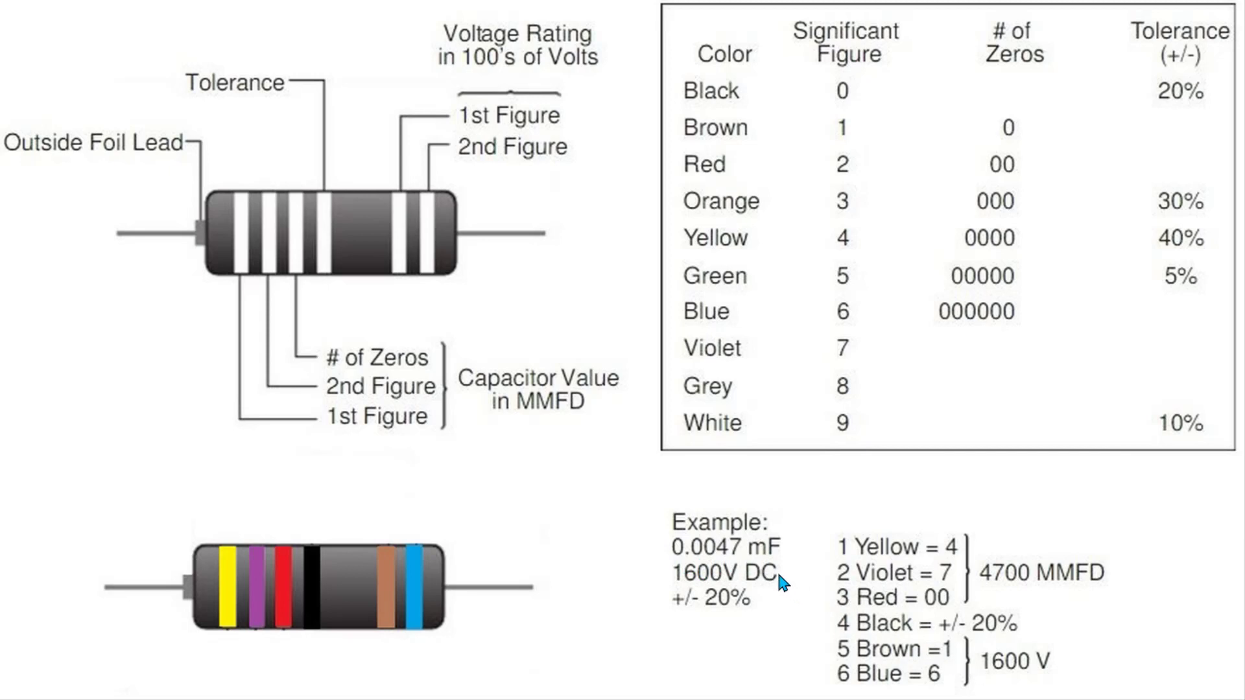
mouse_move(748, 606)
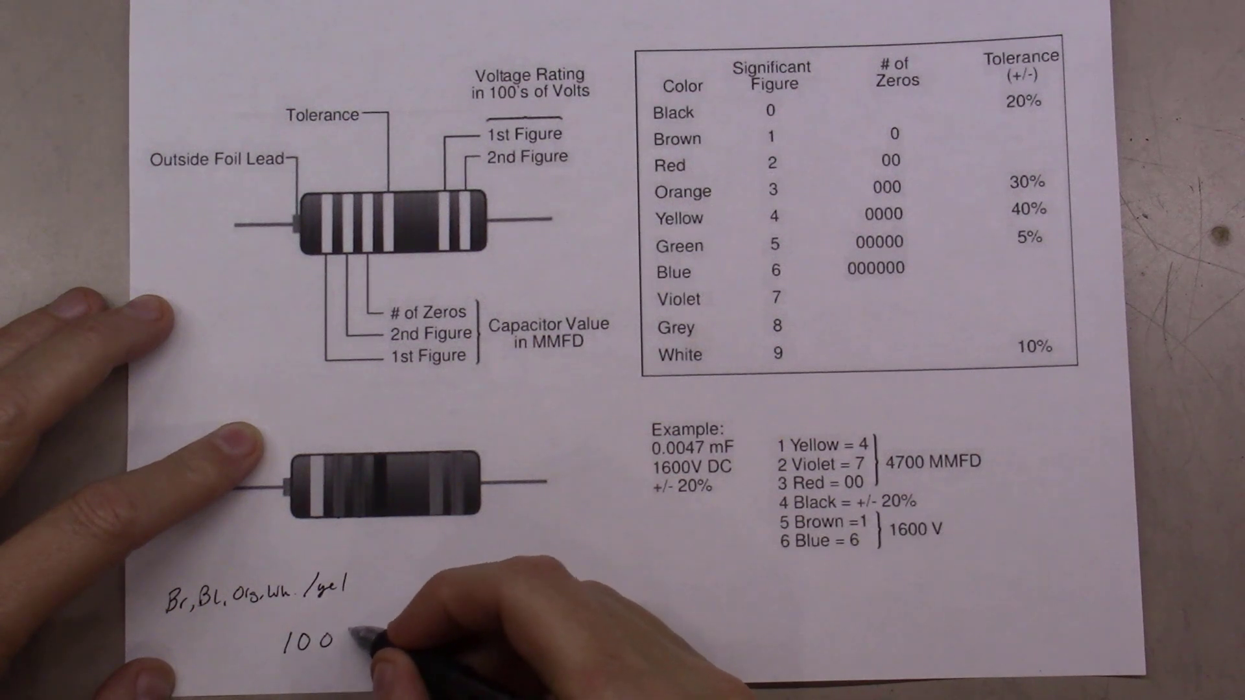
type("00 10%")
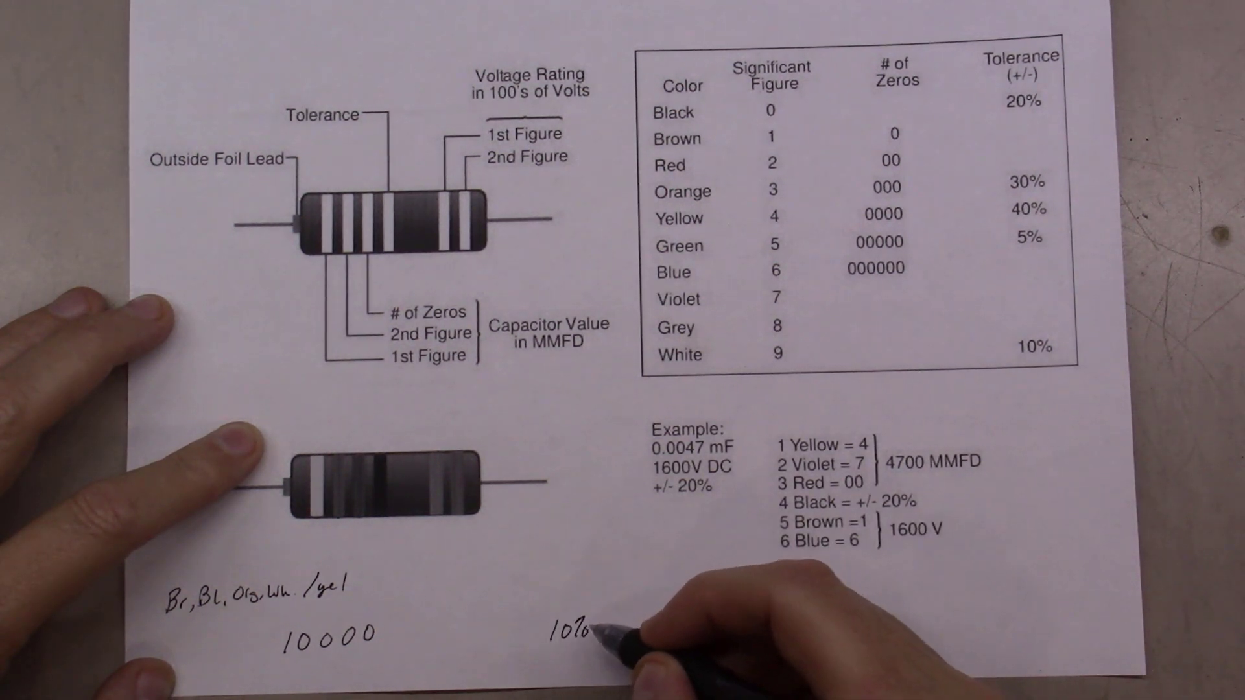
type("Tol")
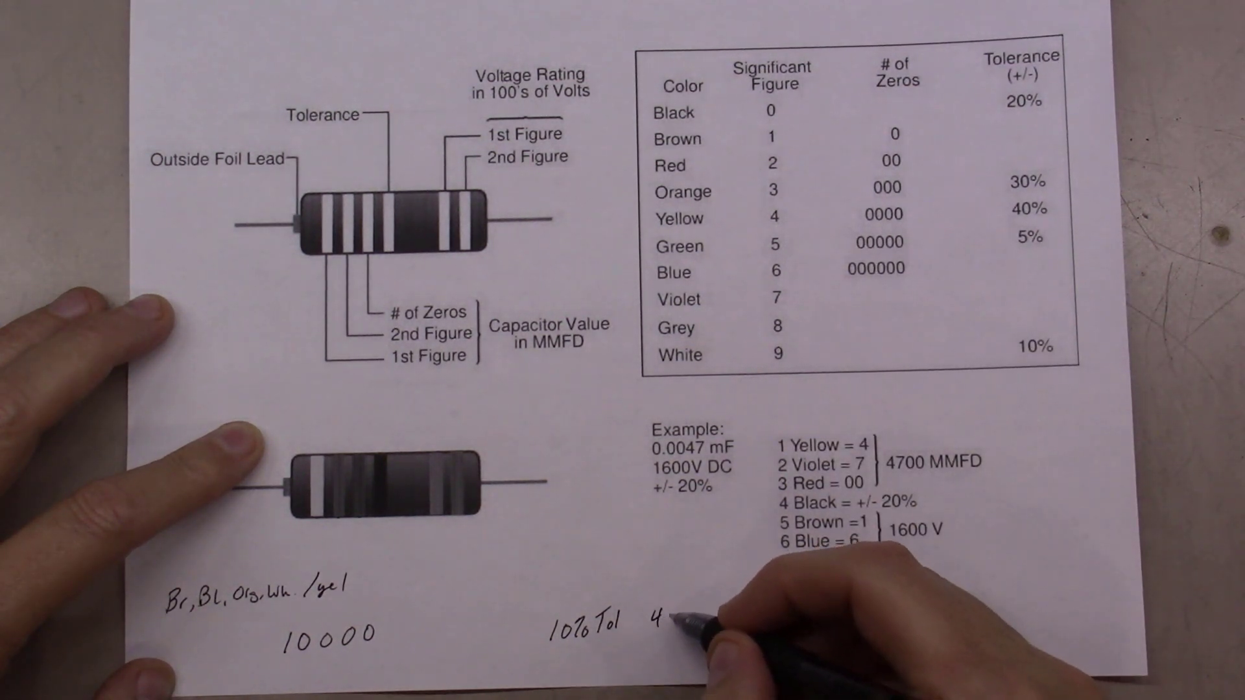
type("400v")
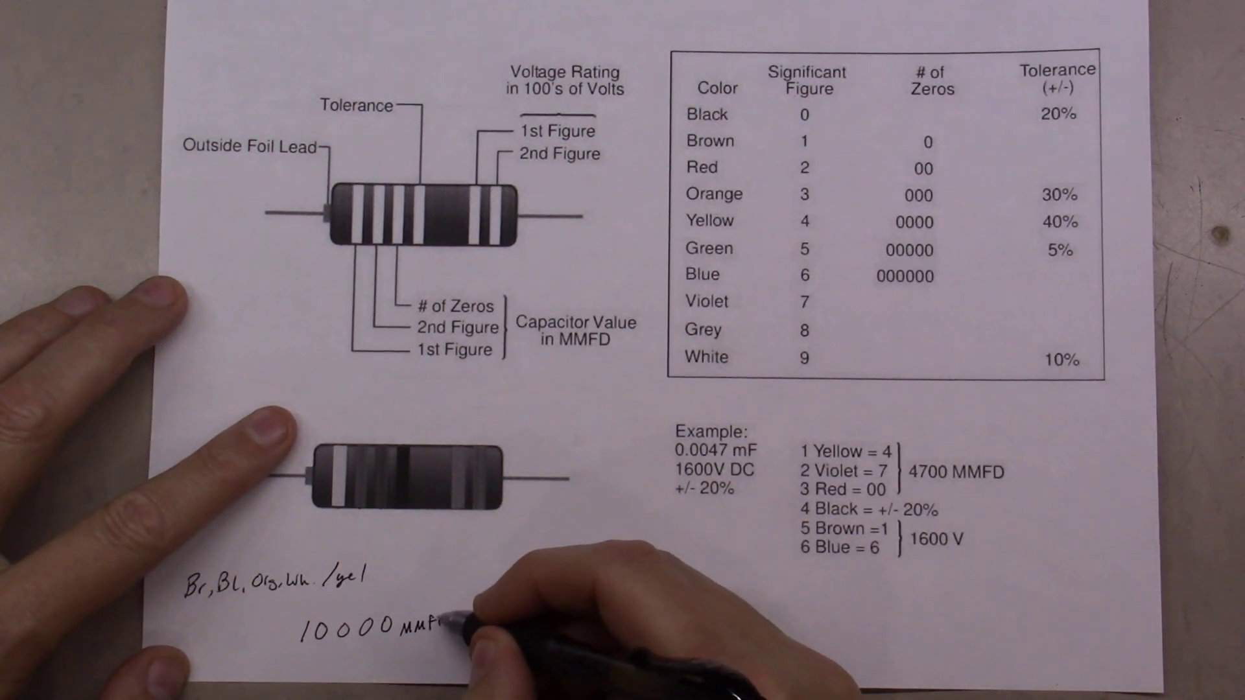
type("10% Tol  400v")
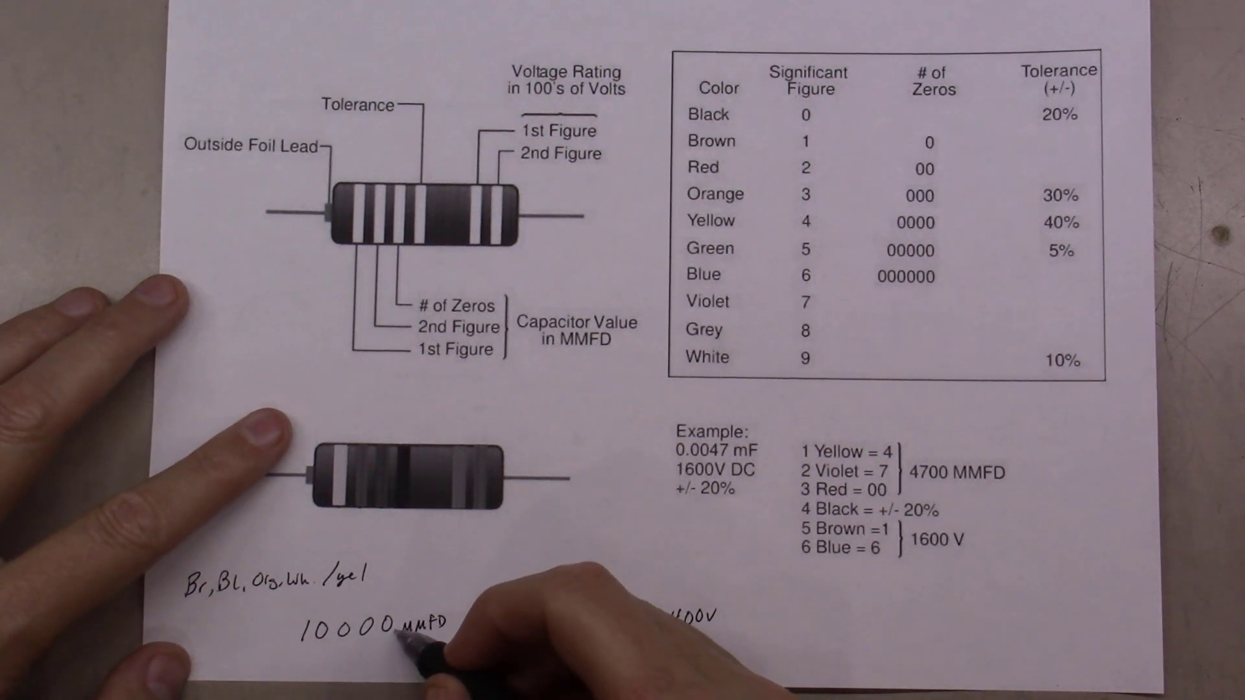
type("10% Tol  400v")
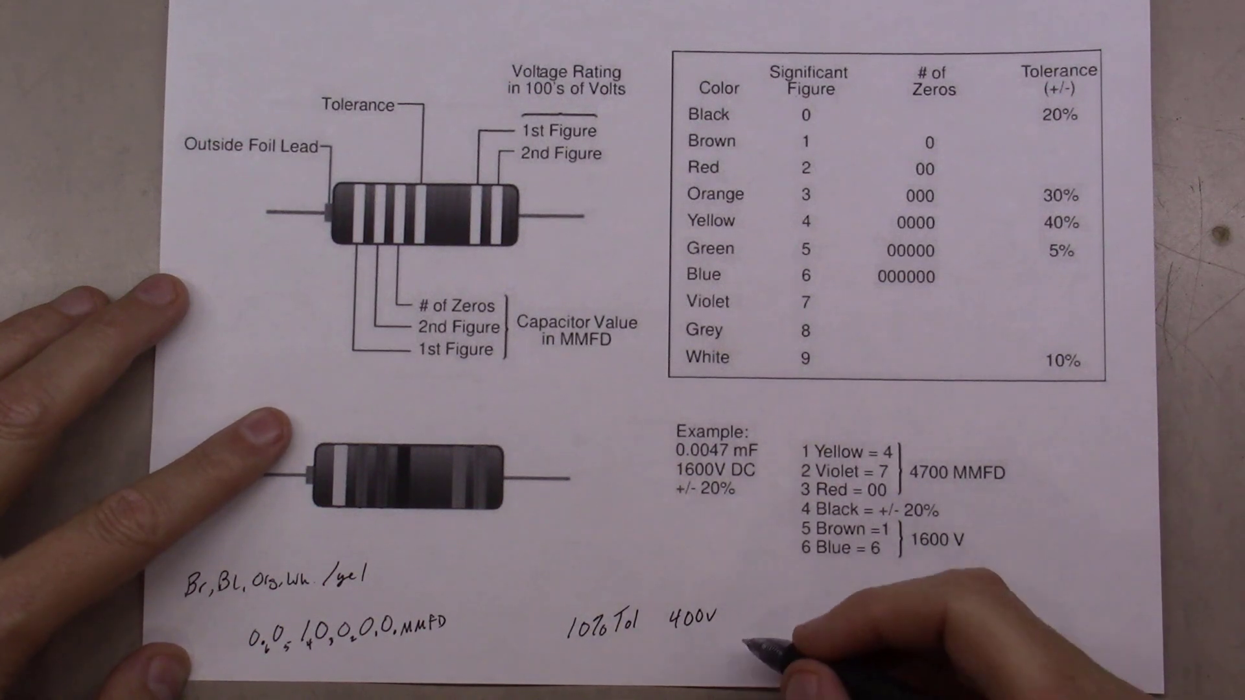
type(".01")
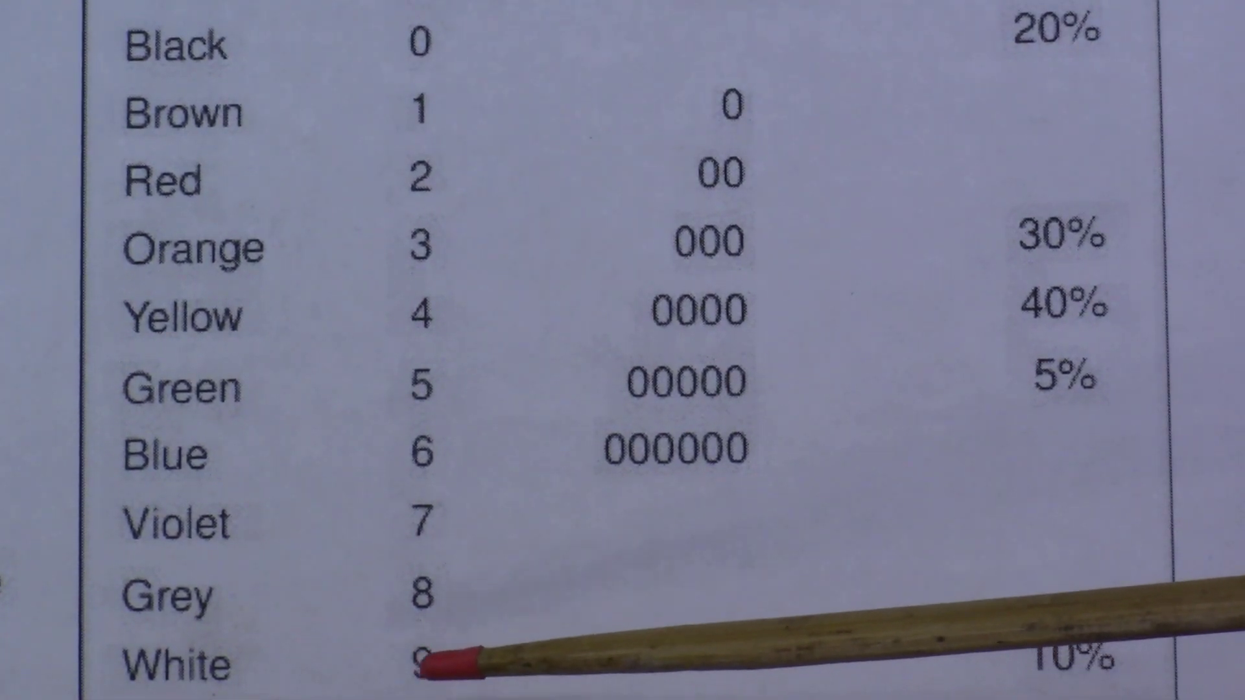
mouse_move(460, 588)
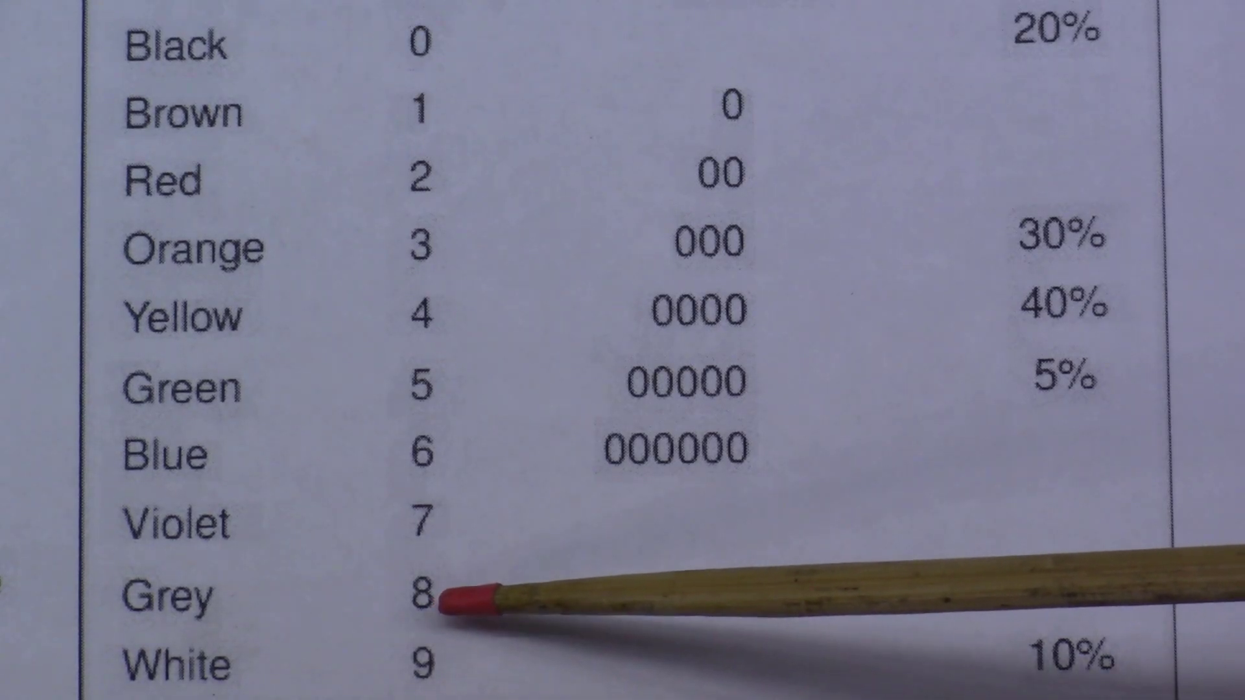